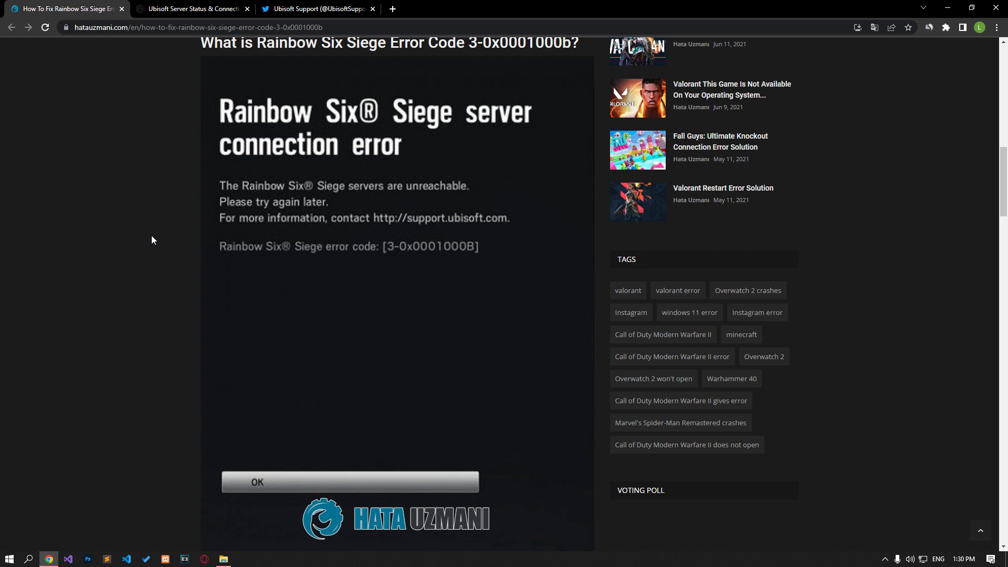
- Scroll the Hata Uzmanı article down to the Check Servers and private-port sections
scroll("down", 3)
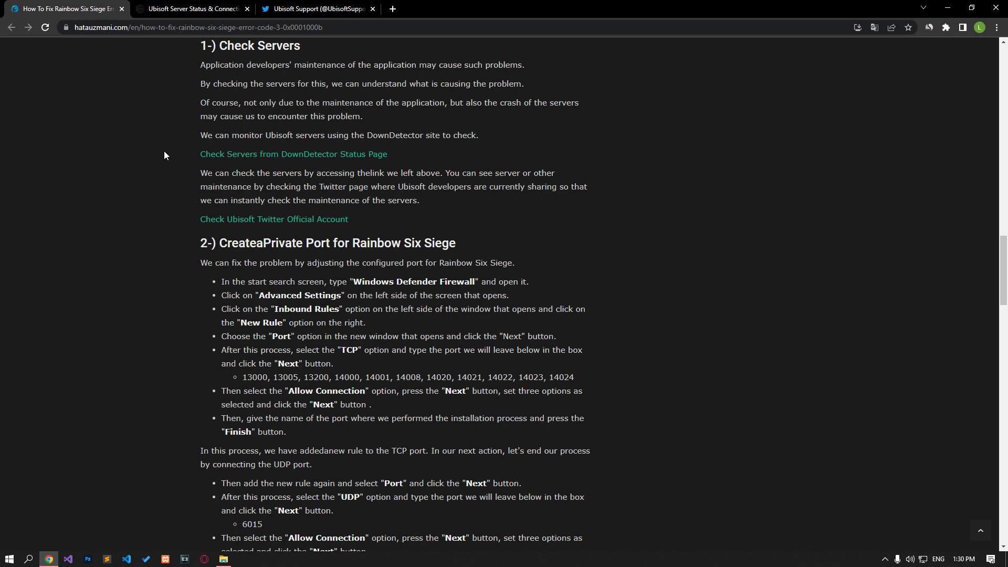
mouse_move(173, 102)
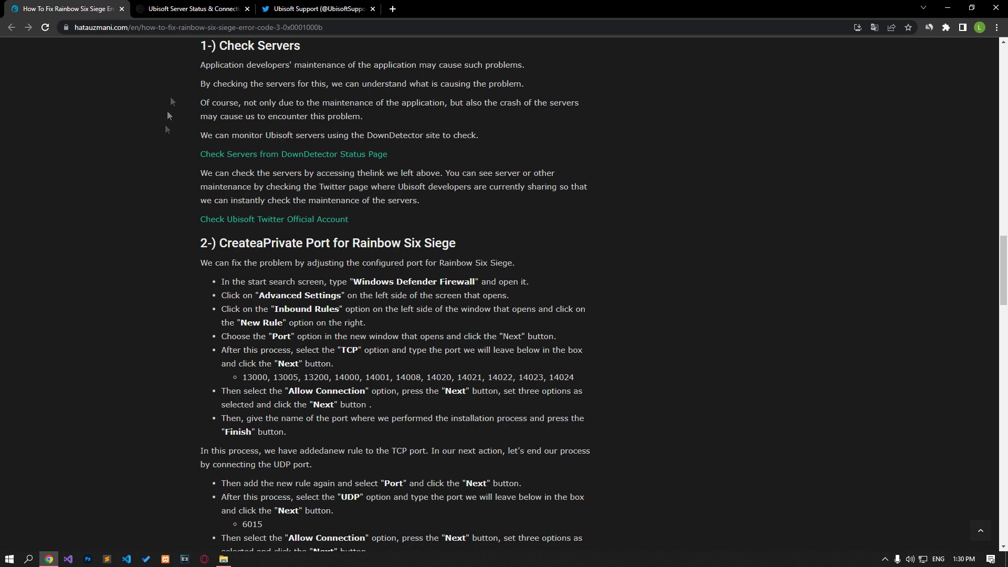
- View Ubisoft Support's live server status panel for Rainbow Six Siege on PC, PS4 and Xbox One
left_click(193, 9)
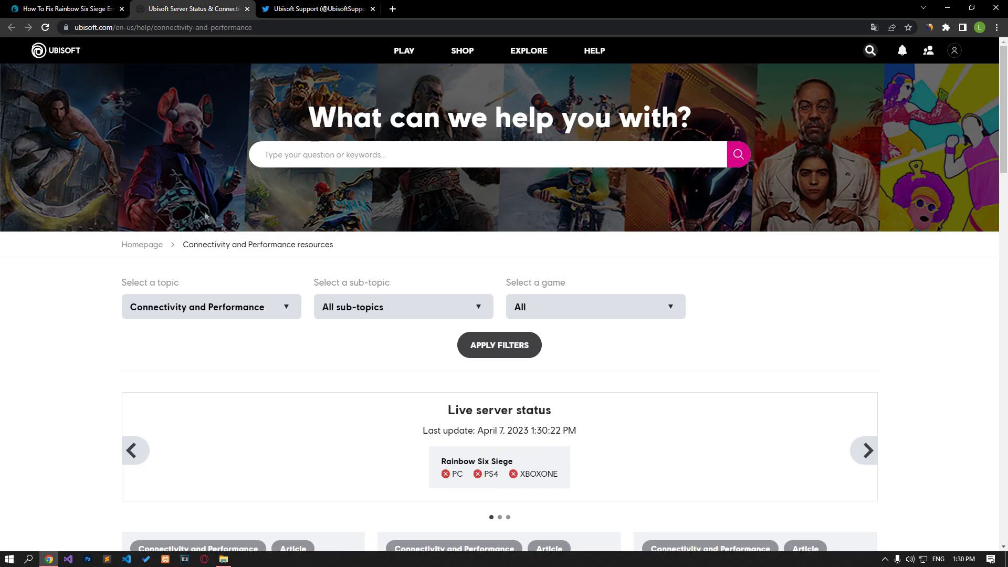
left_click(64, 9)
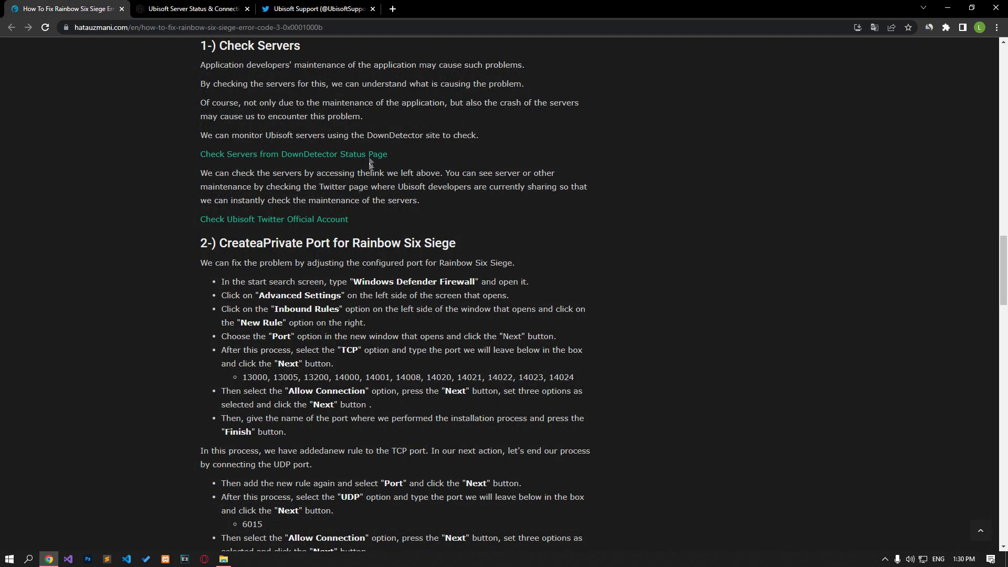
left_click(191, 8)
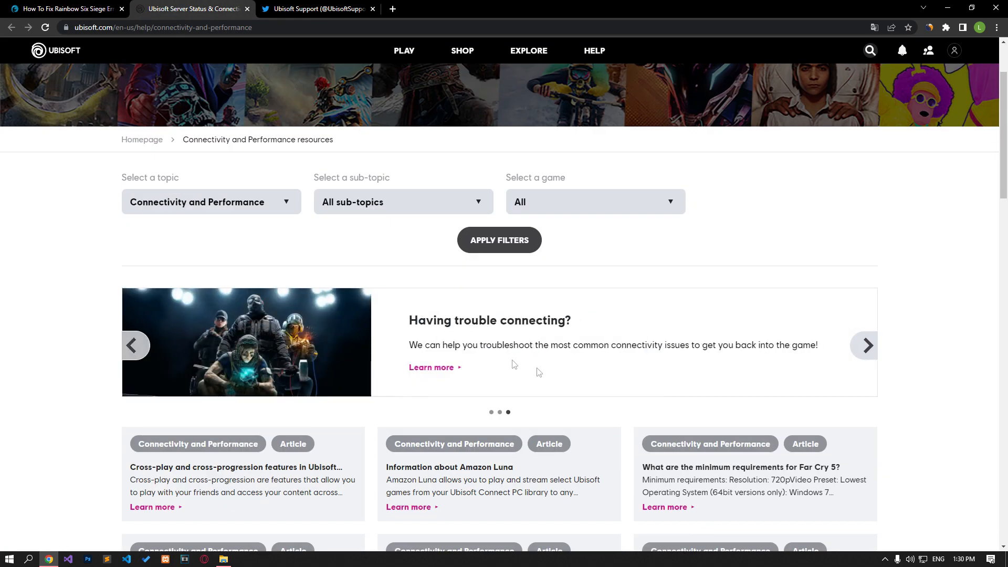
left_click(864, 345)
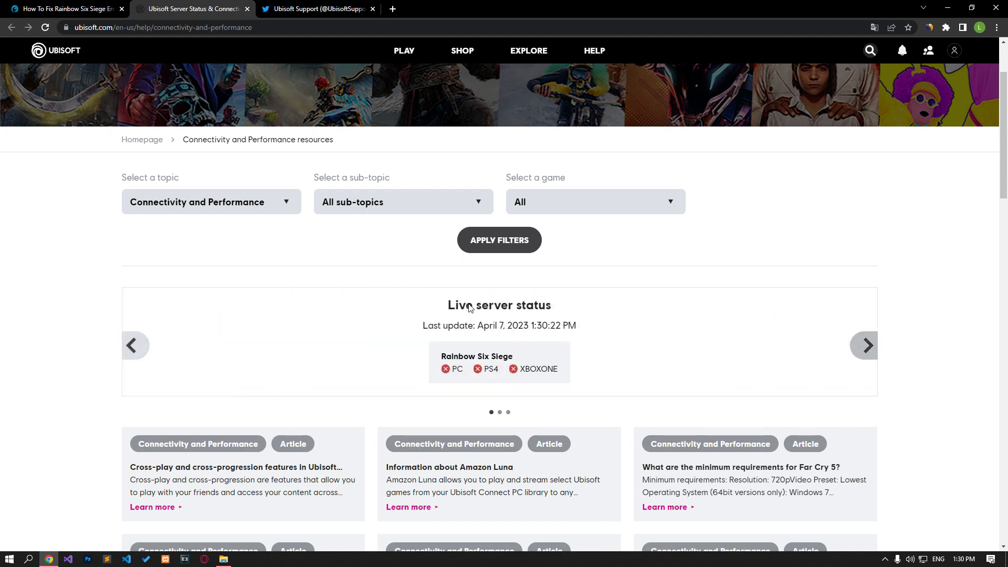
mouse_move(547, 336)
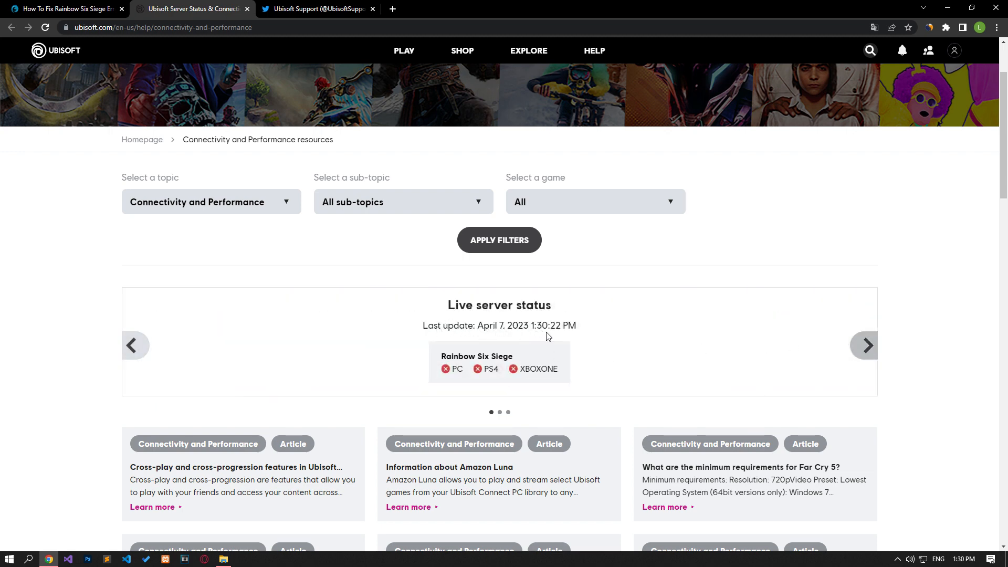
mouse_move(456, 380)
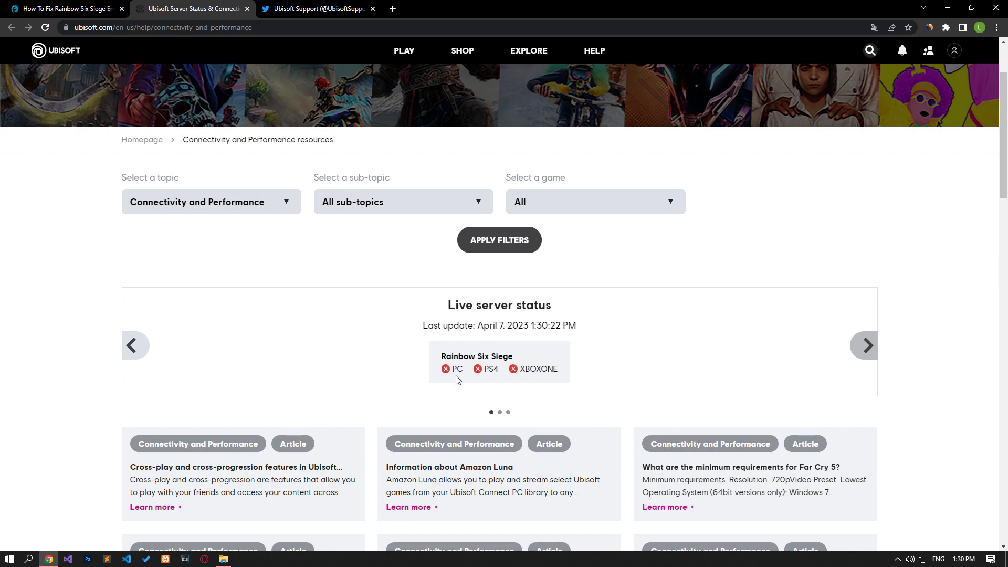
- View Ubisoft Support's connectivity-issues tweet, then search Windows for 'win' to find Defender Firewall
left_click(315, 8)
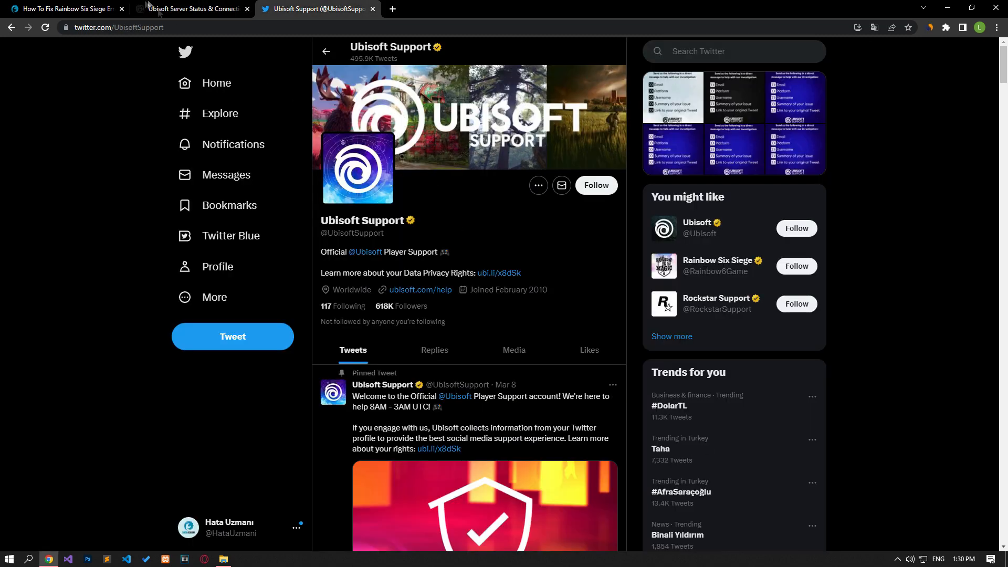
left_click(64, 8)
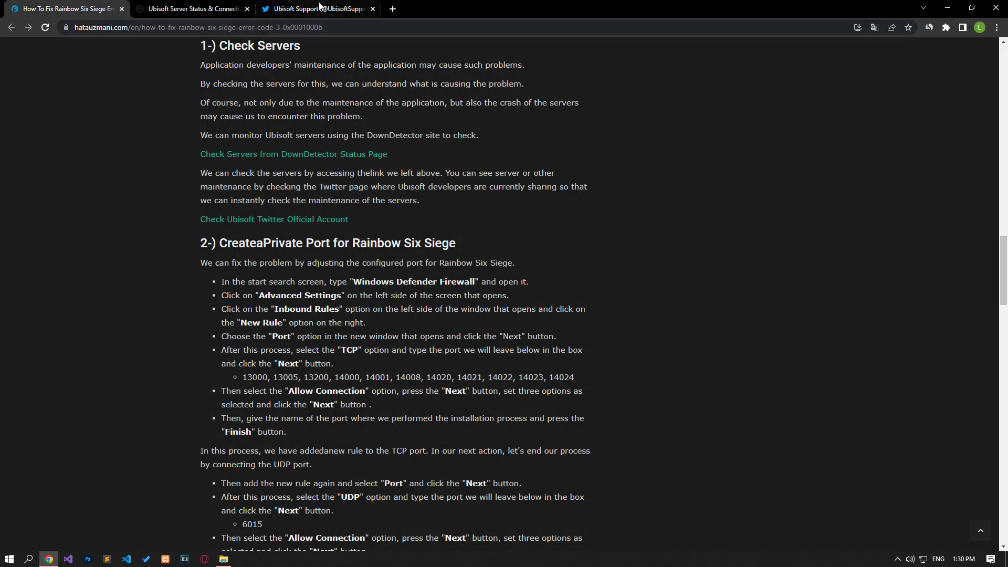
left_click(315, 9)
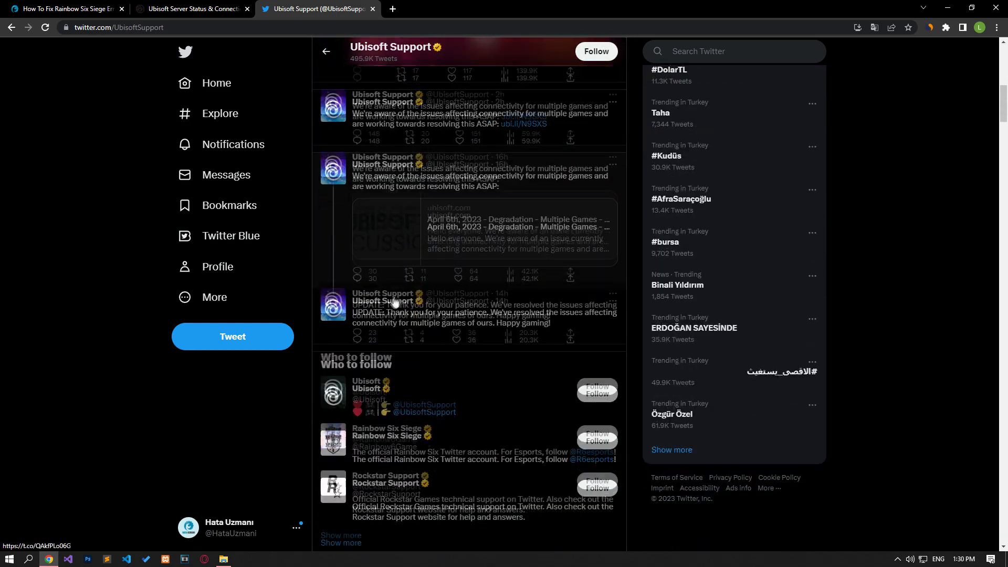
scroll("down", 3)
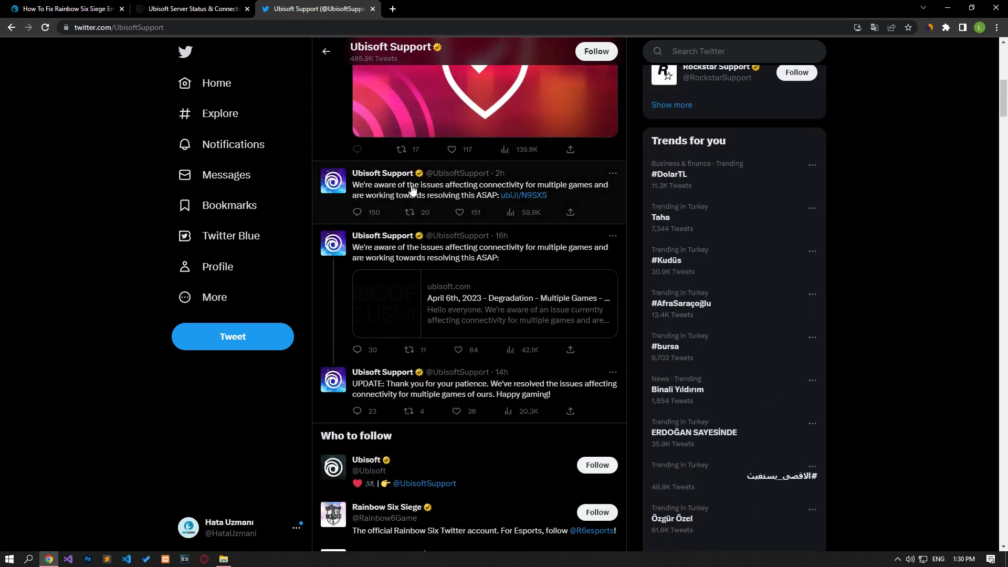
left_click(482, 190)
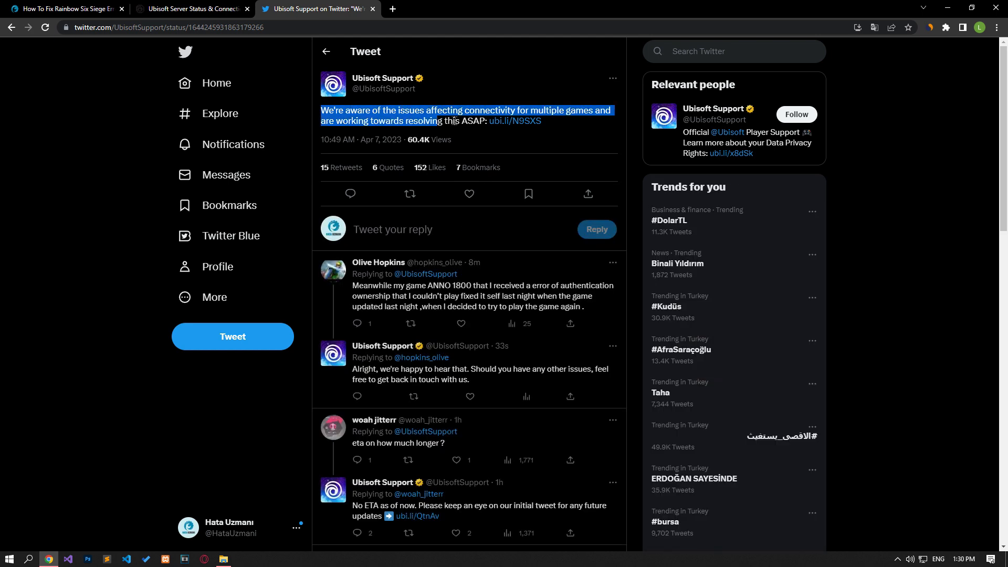
left_click(459, 107)
type("win")
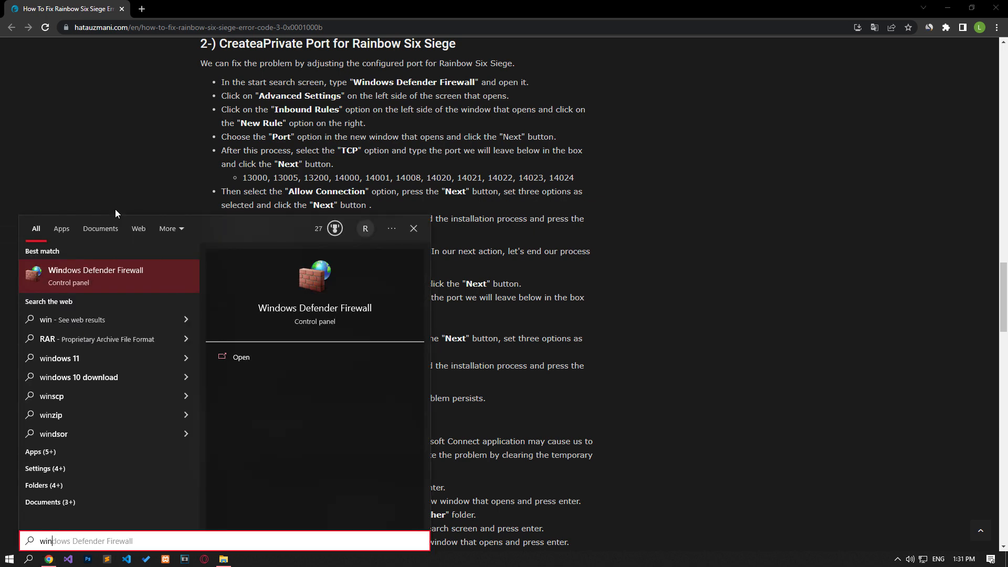
- Start a new port-based inbound rule in the firewall's advanced settings
left_click(414, 228)
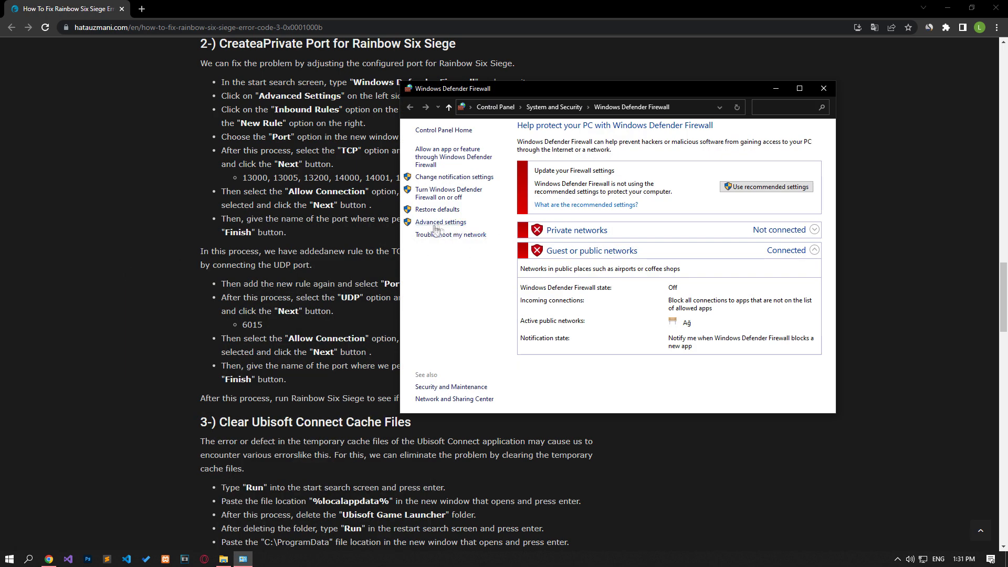
mouse_move(441, 221)
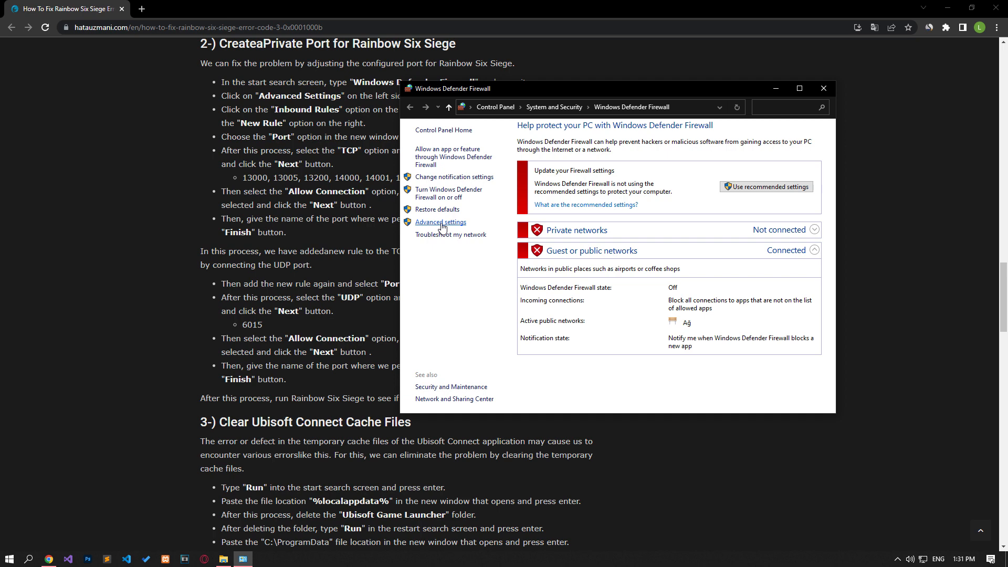
left_click(440, 221)
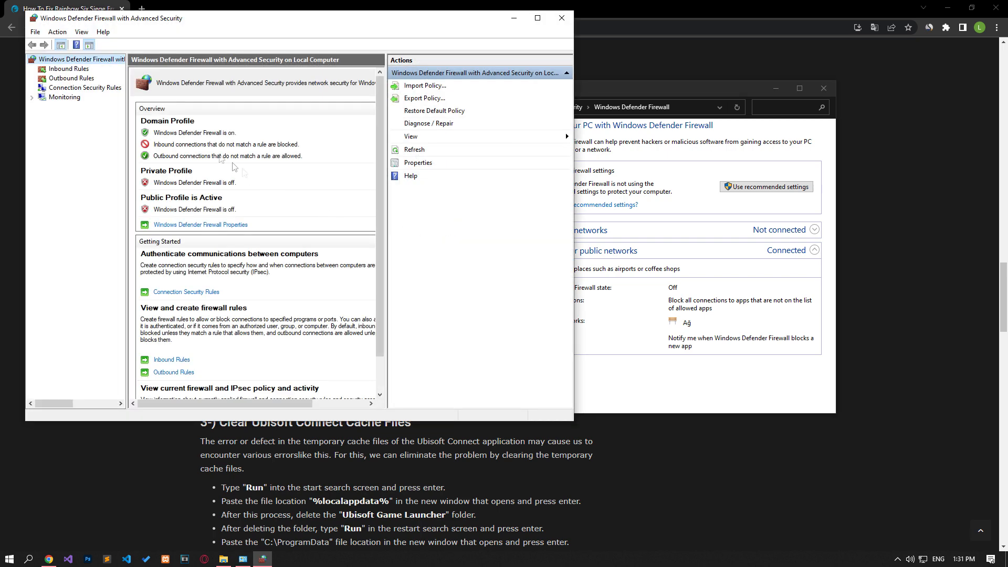
left_click(69, 69)
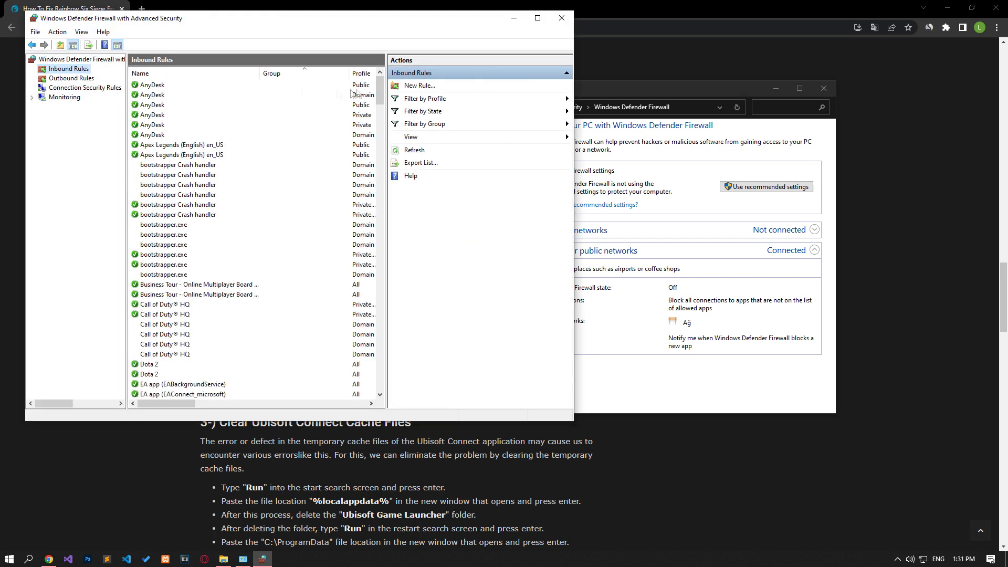
left_click(419, 85)
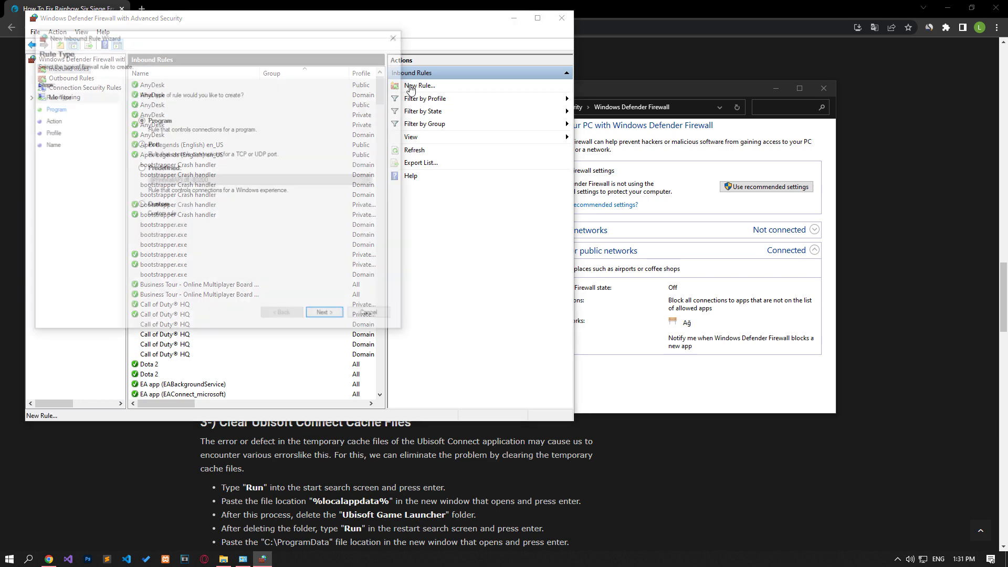
left_click(141, 143)
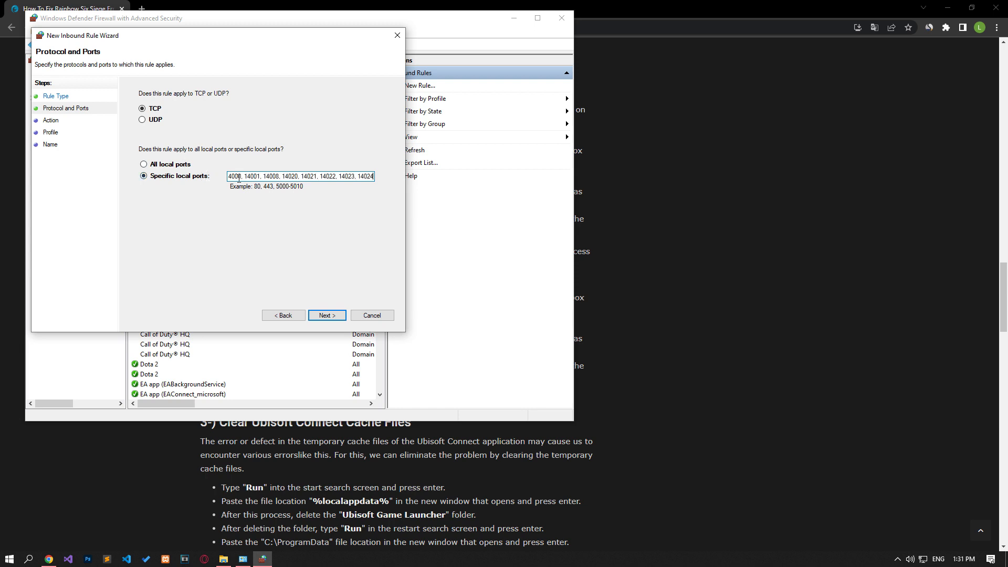
- Allow the game's TCP ports on all profiles and name the rule 'R6 TCP'
left_click(327, 315)
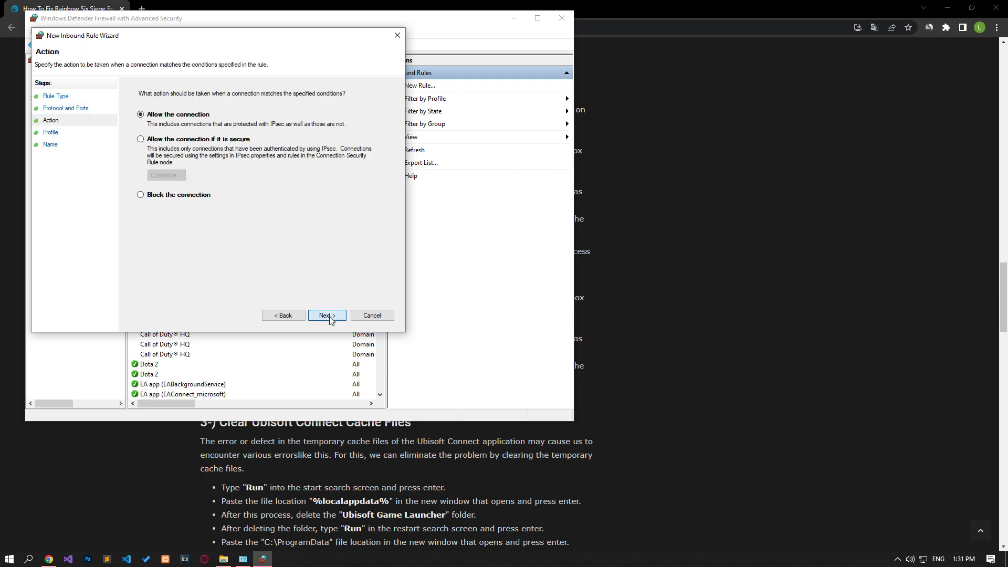
left_click(326, 315)
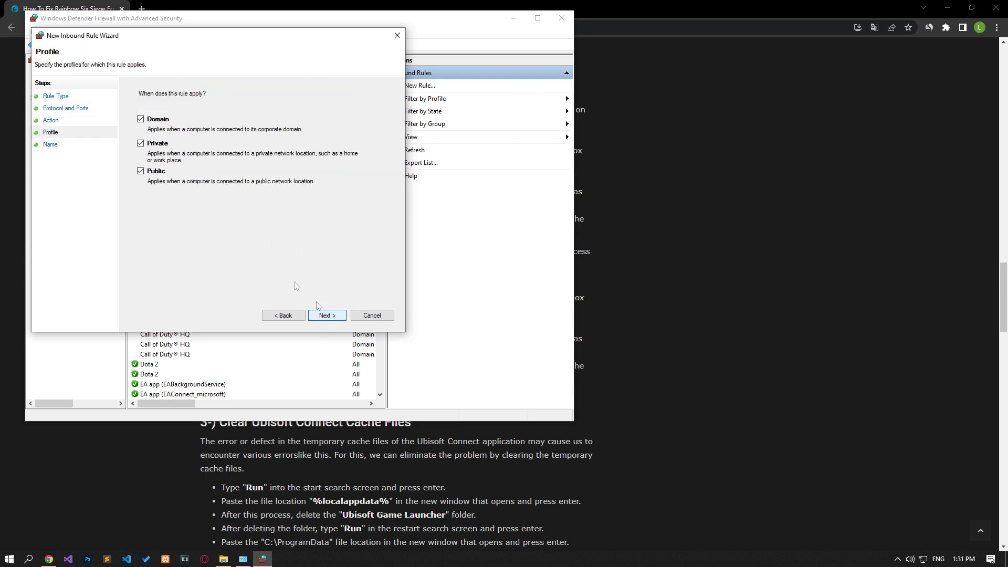
left_click(327, 315)
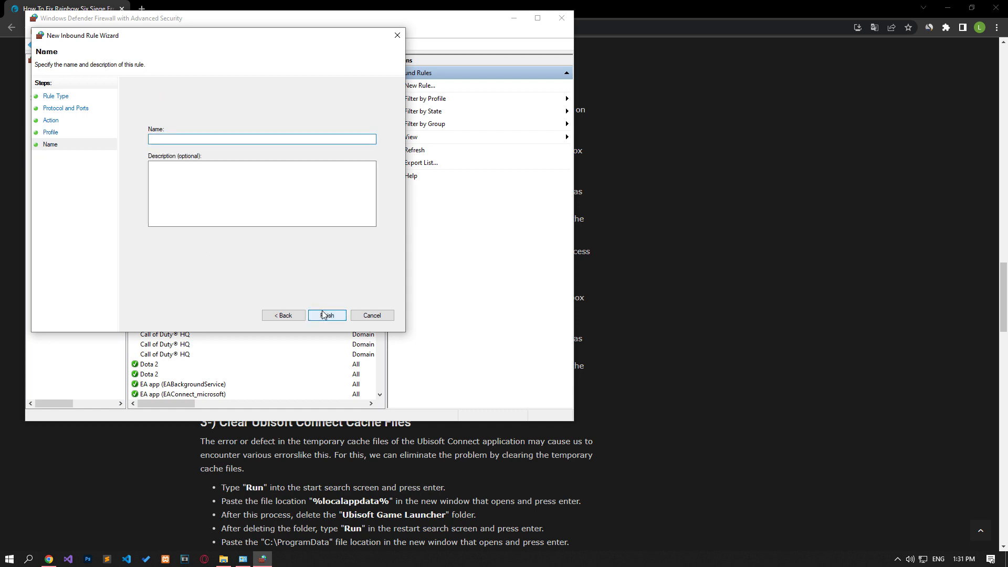
type("R6 TCP")
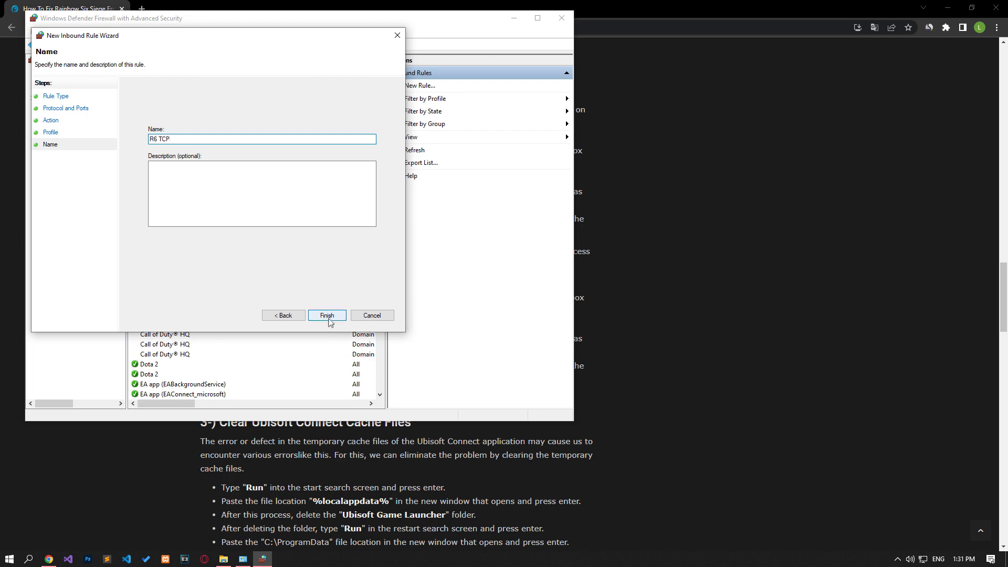
- Create a second inbound port rule allowing UDP 6015 on all profiles, named 'R6 UDP'
left_click(327, 315)
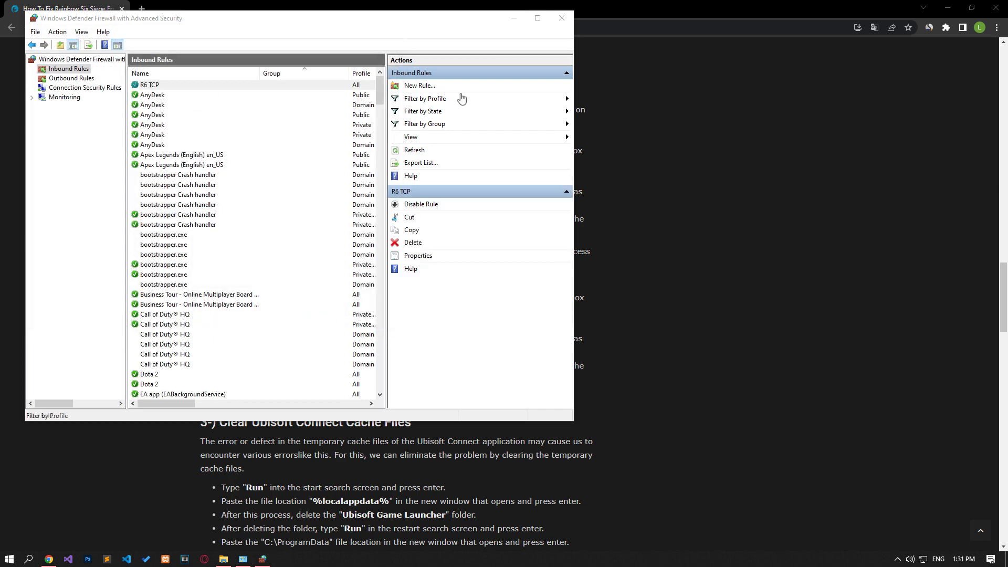
left_click(419, 85)
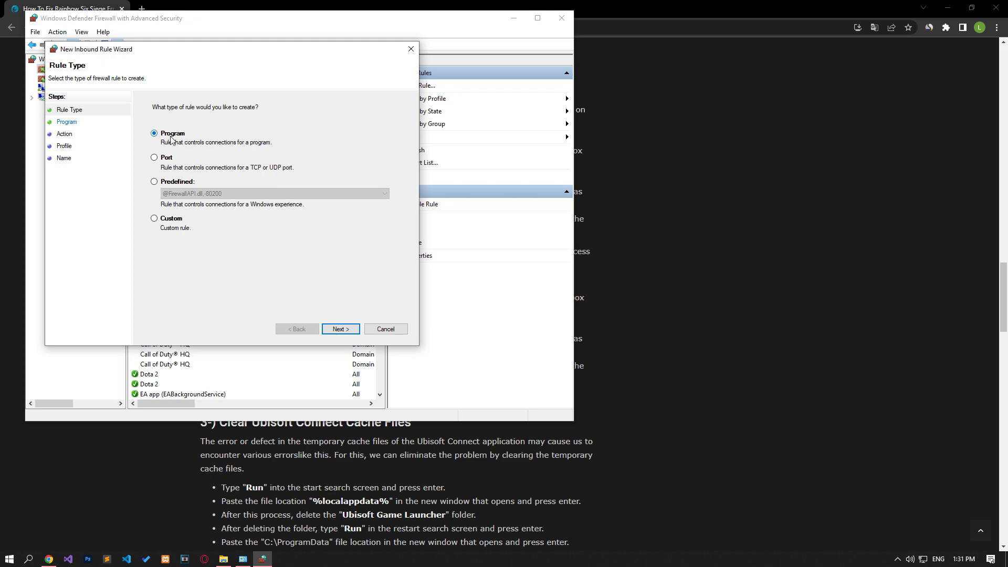
left_click(340, 329)
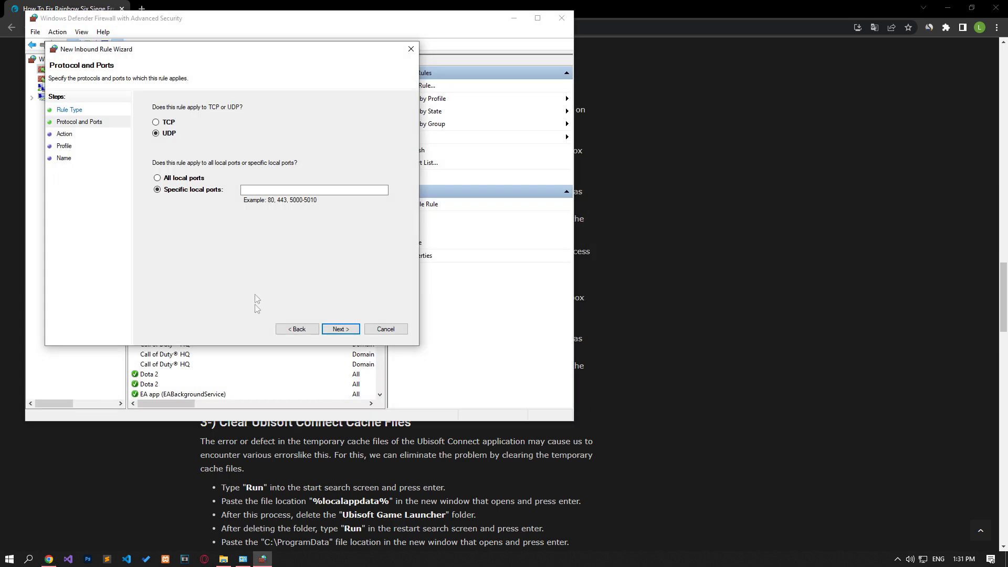
type("6015")
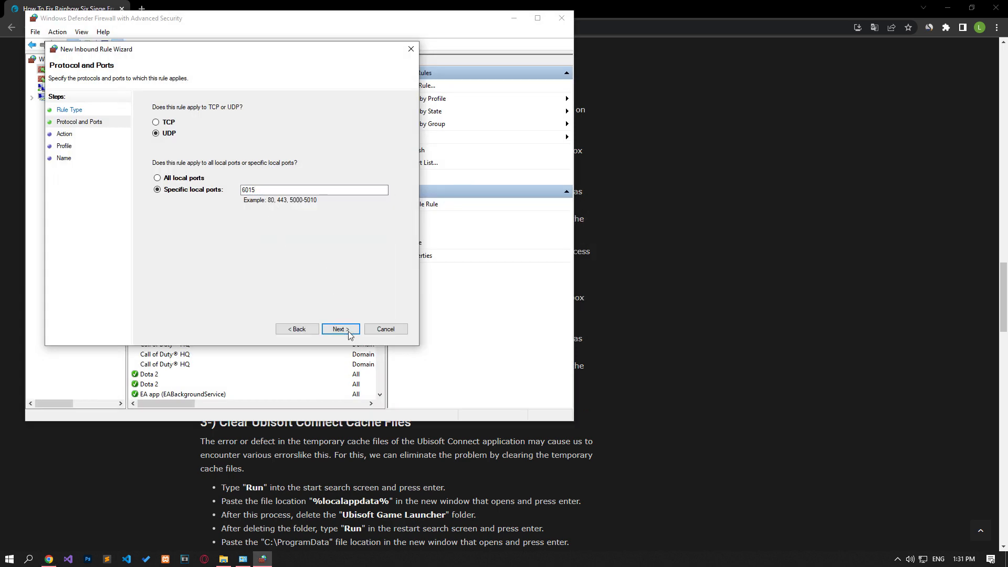
left_click(340, 328)
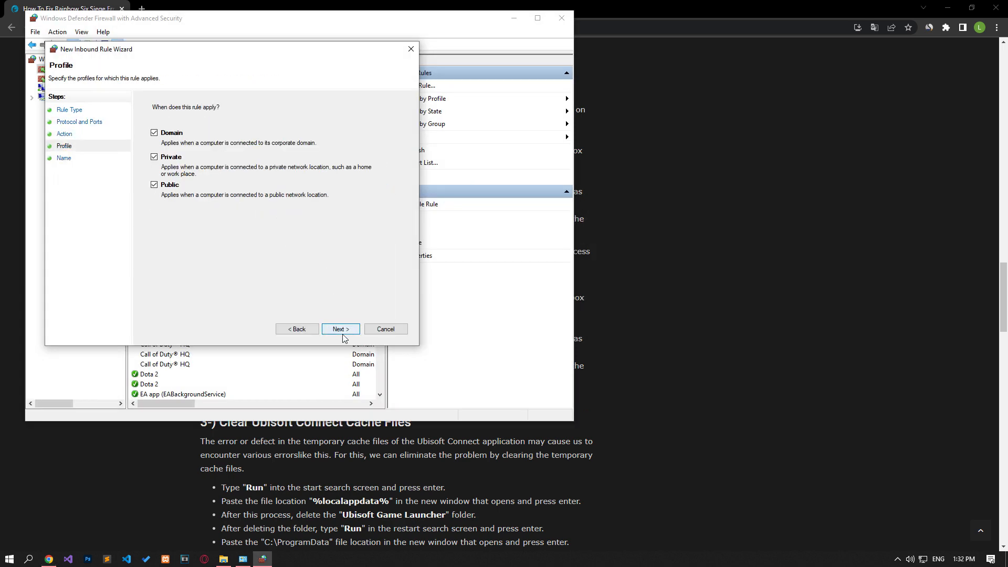
left_click(340, 328)
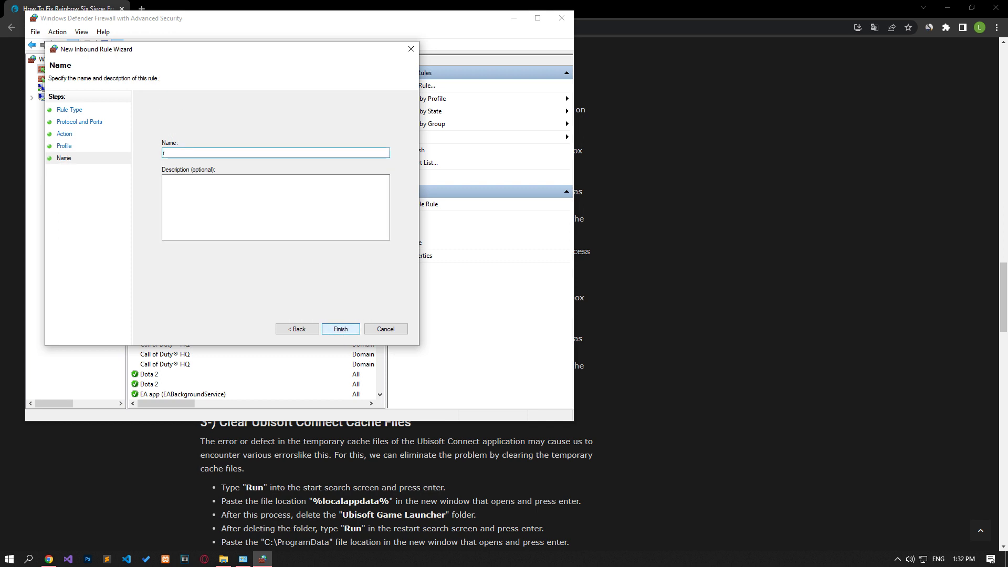
type("R6 UDP")
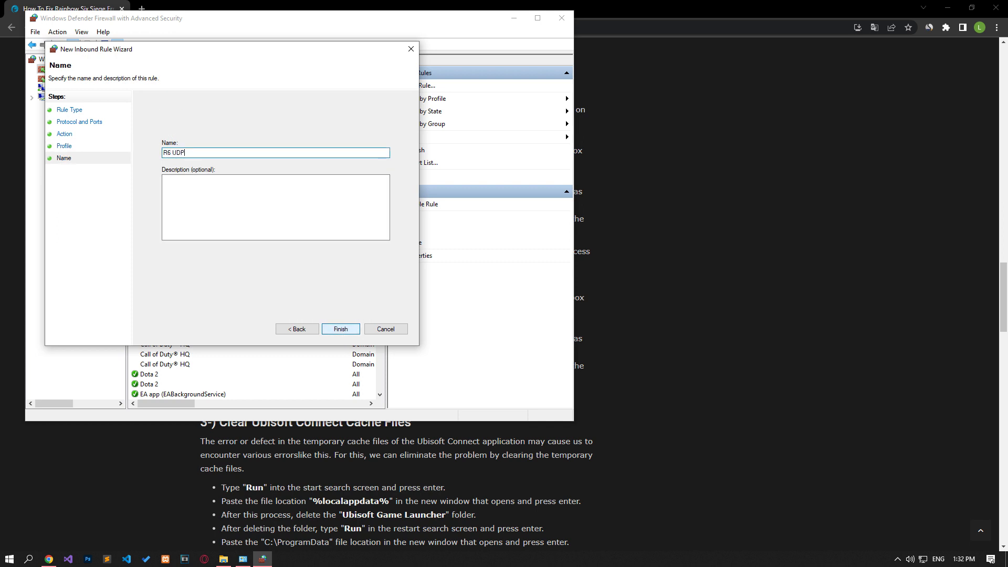
- Finish the R6 UDP rule and return to the guide's Ubisoft Connect cache-clearing step
left_click(340, 329)
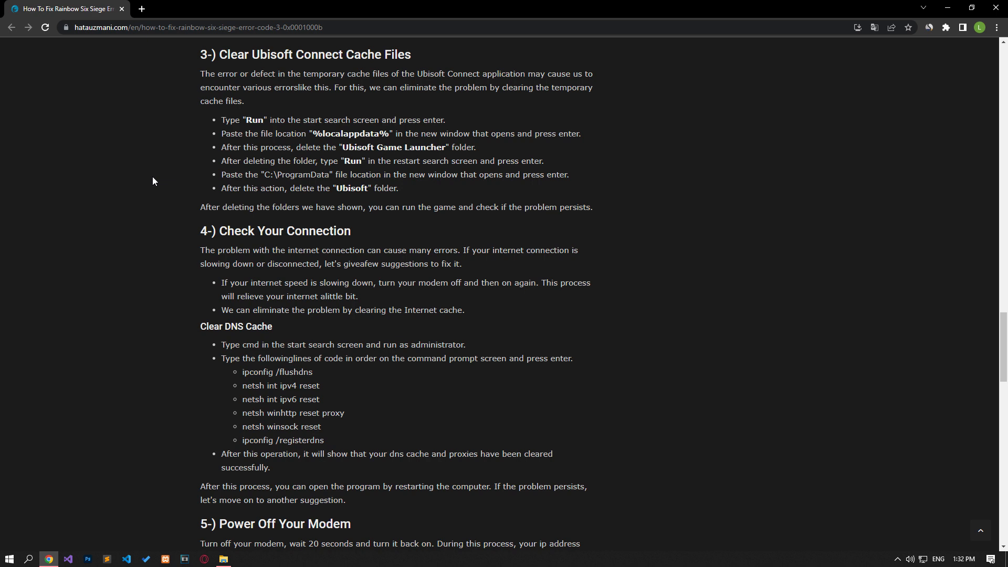
left_click(28, 559)
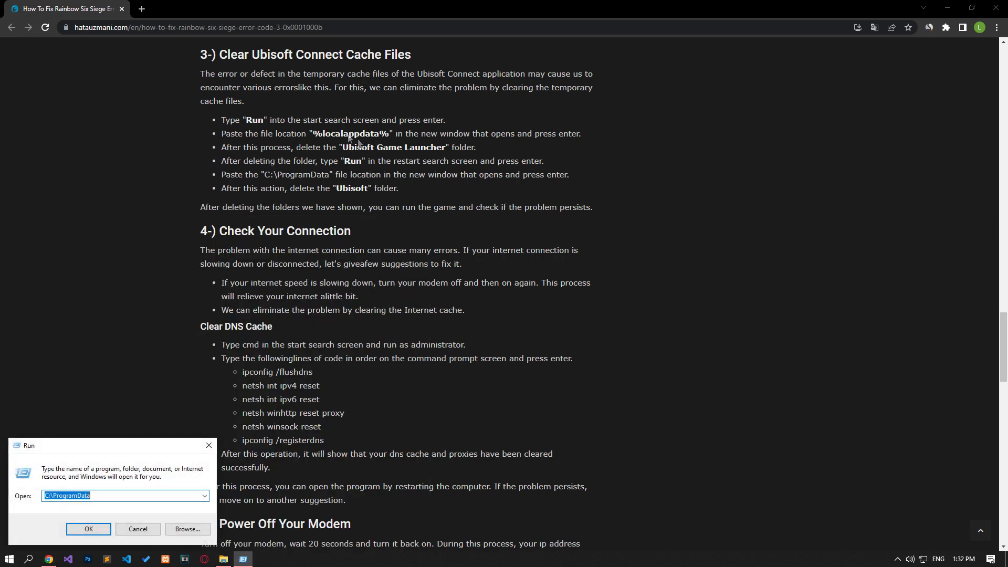
- Delete the Ubisoft Game Launcher folder from %localappdata%
right_click(350, 133)
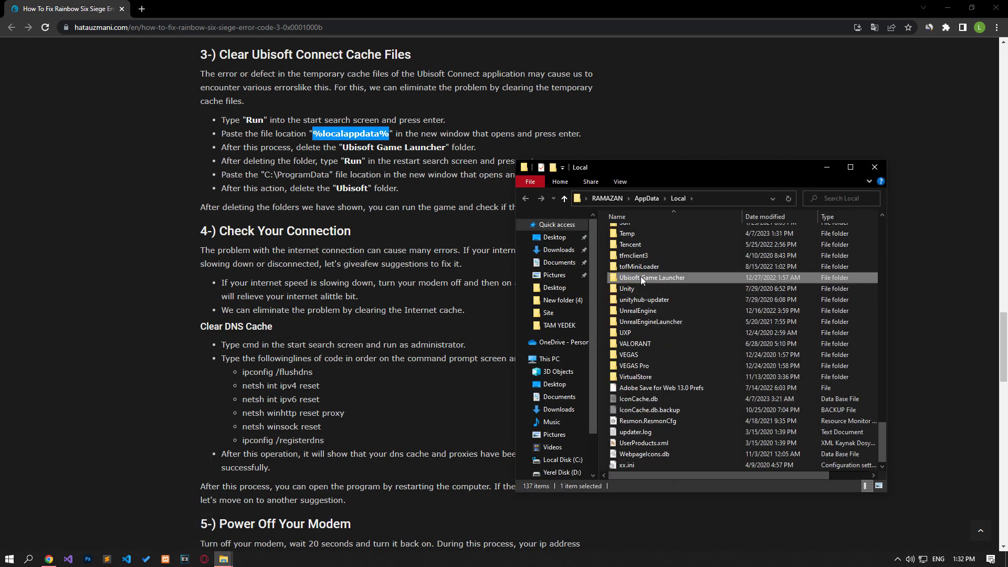
mouse_move(644, 278)
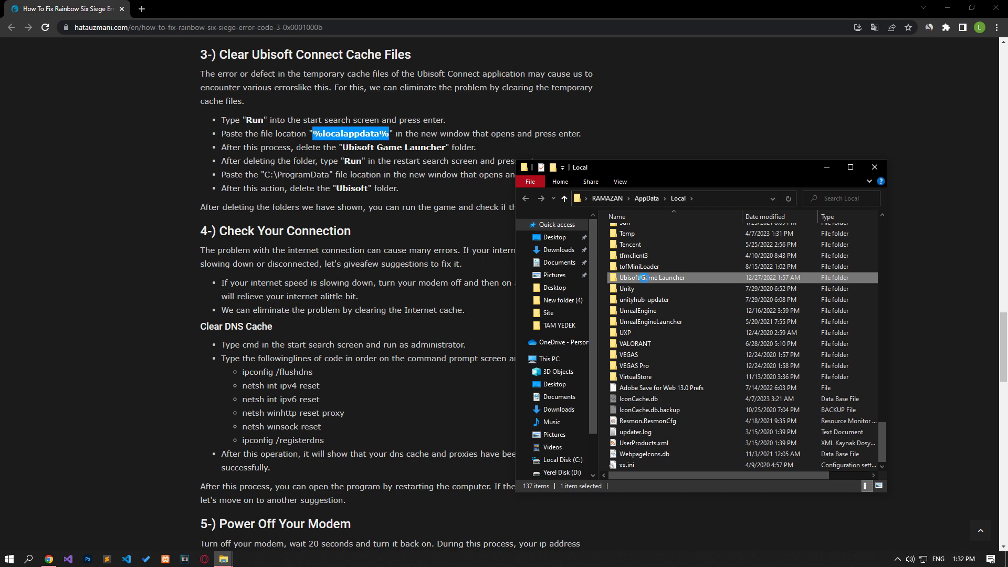
right_click(650, 277)
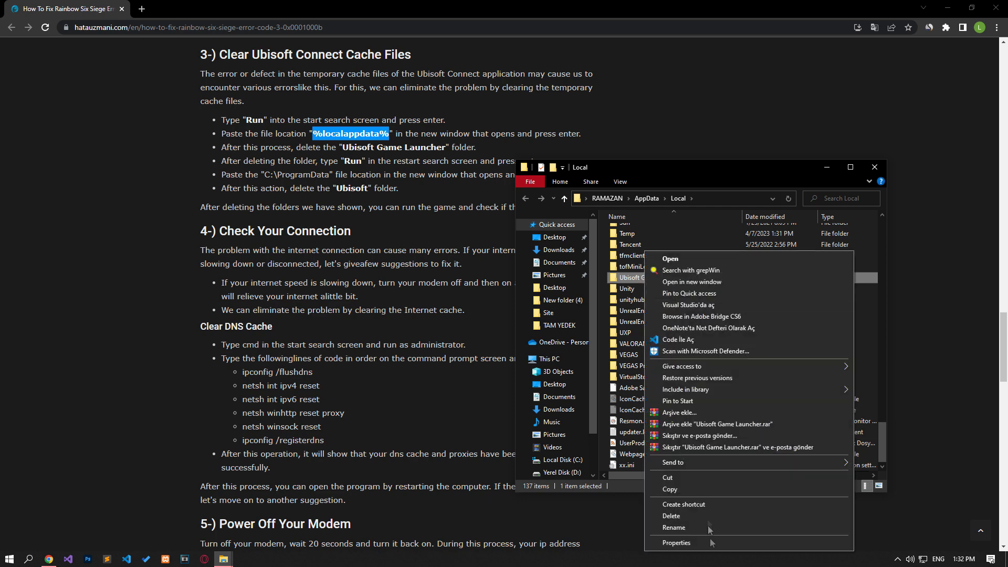
left_click(671, 515)
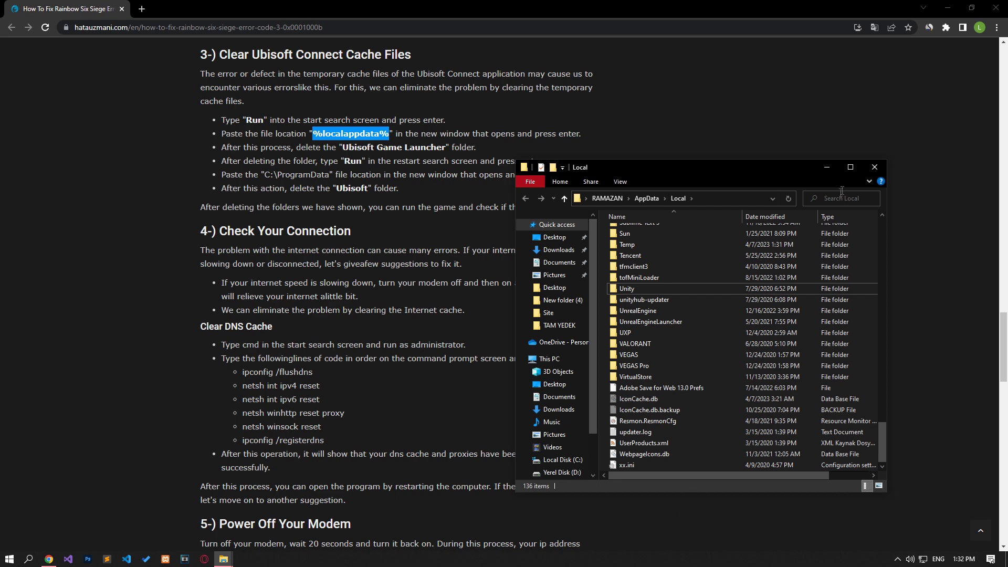
- Open C:\ProgramData via Run and delete its Ubisoft folder
left_click(873, 167)
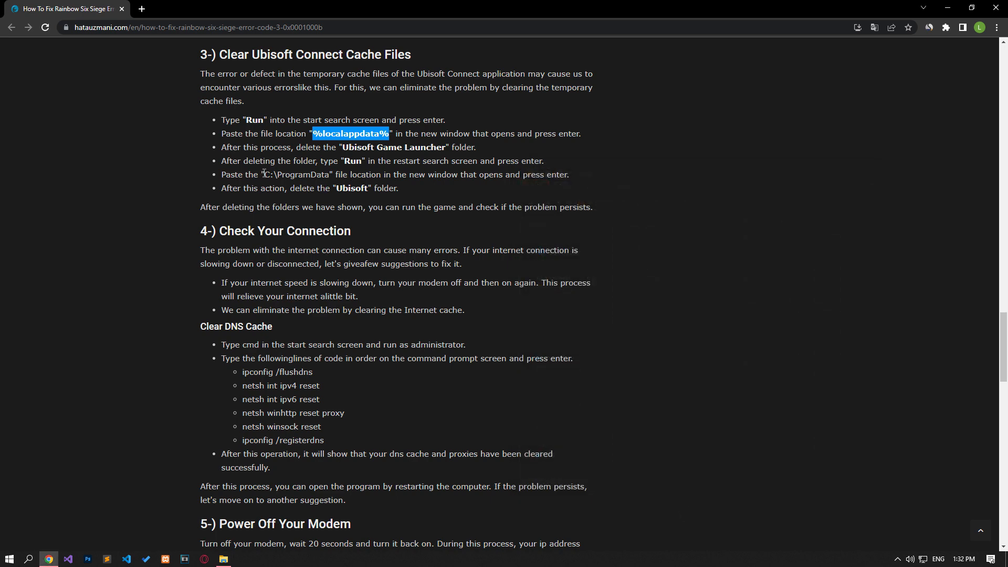
double_click(295, 174)
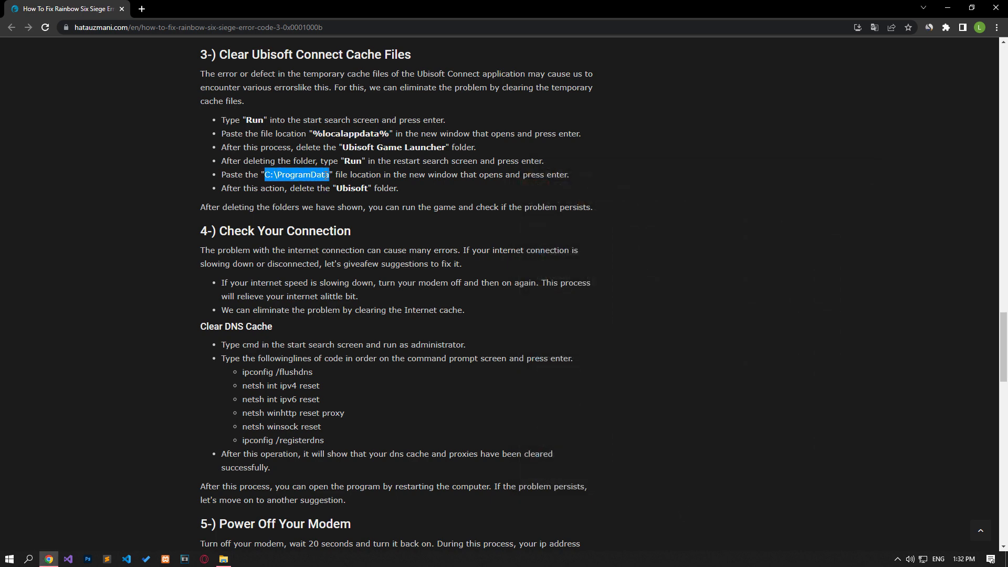
type("run")
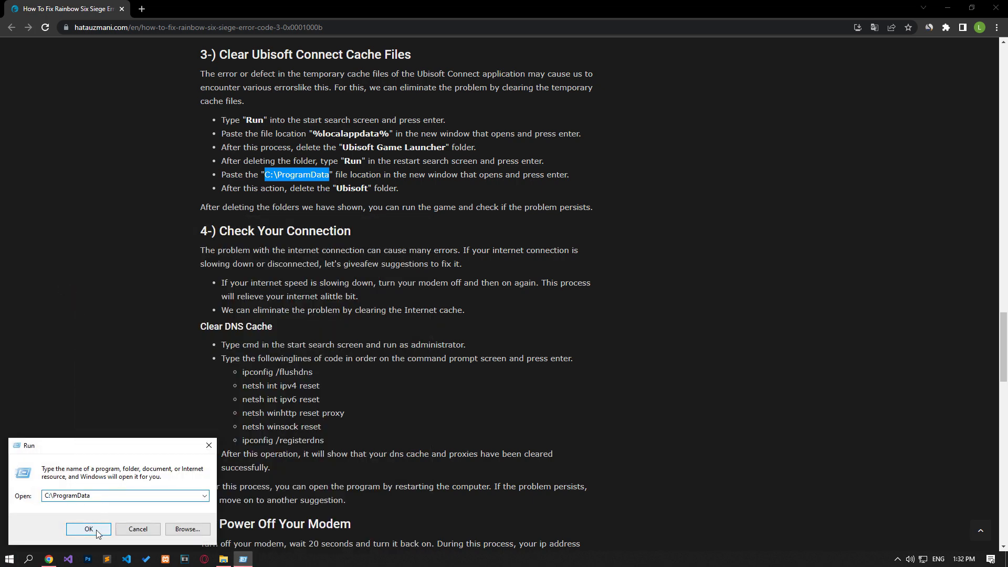
left_click(88, 529)
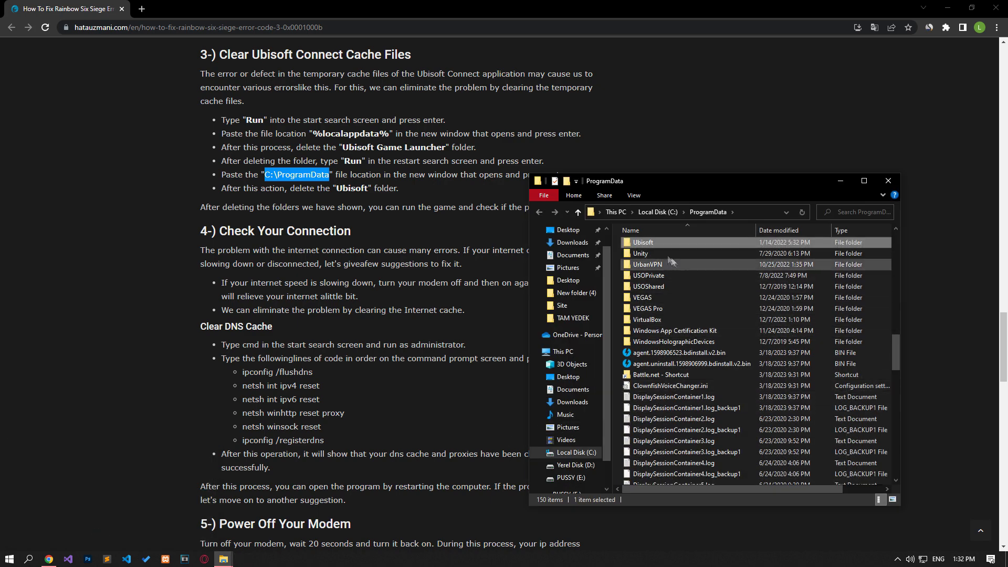
right_click(643, 242)
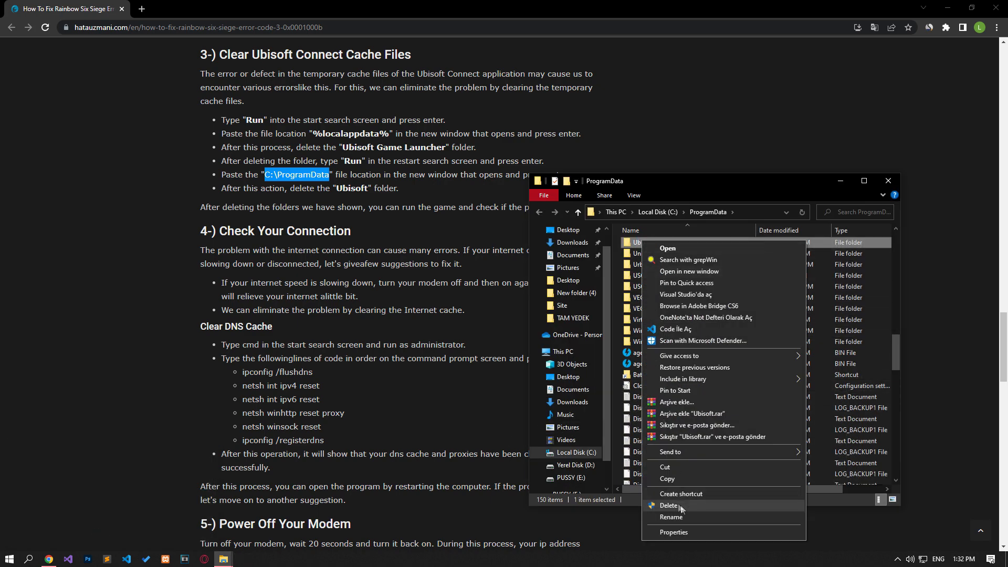
left_click(676, 514)
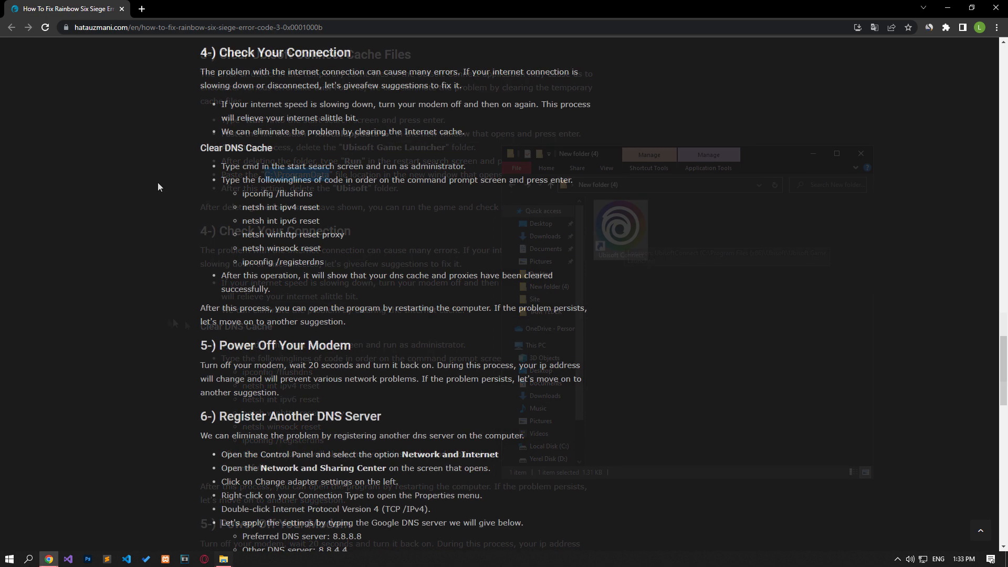
left_click(860, 153)
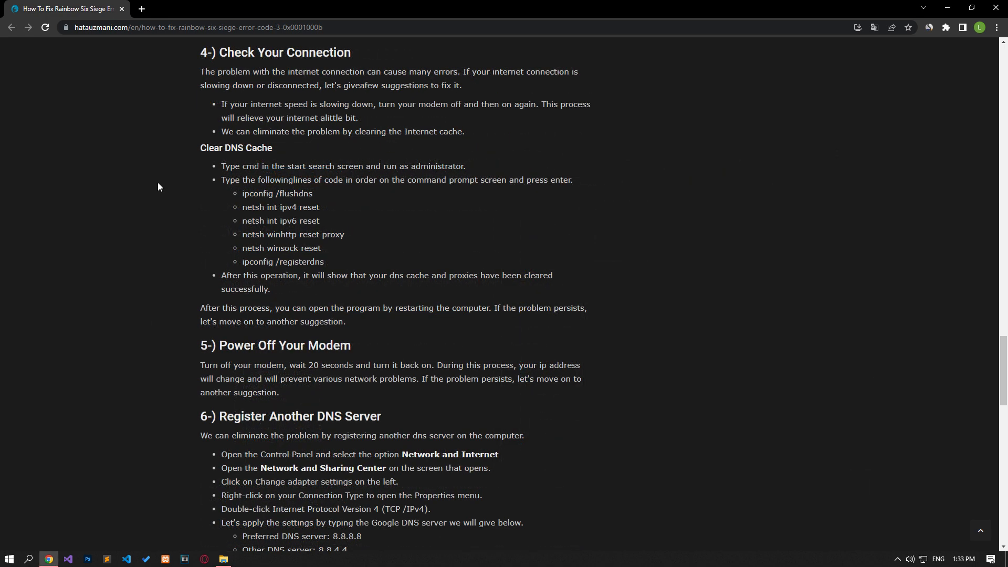
left_click(10, 559)
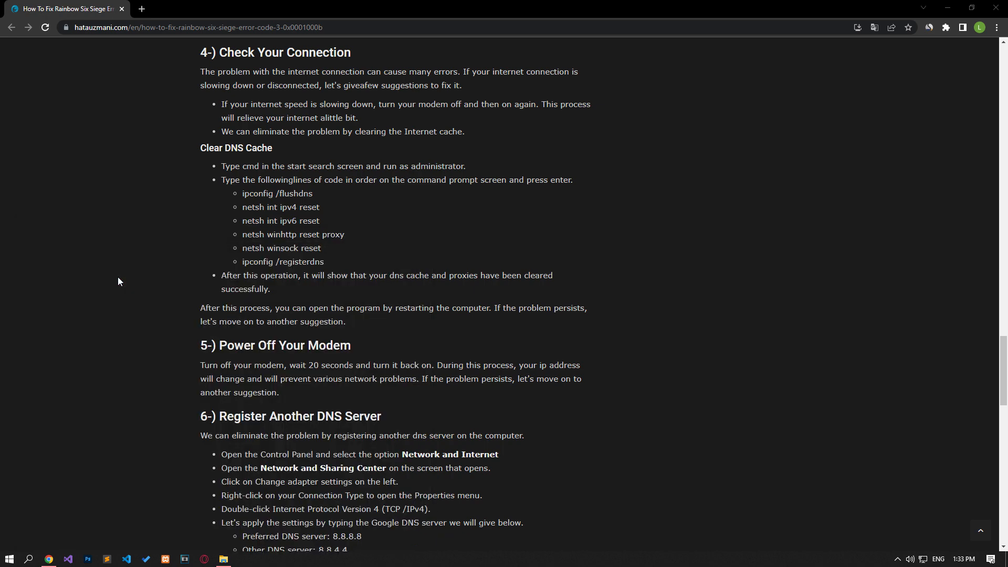
- Reach the Ethernet connection's IPv4 properties through Control Panel's Network and Sharing Center
left_click(242, 559)
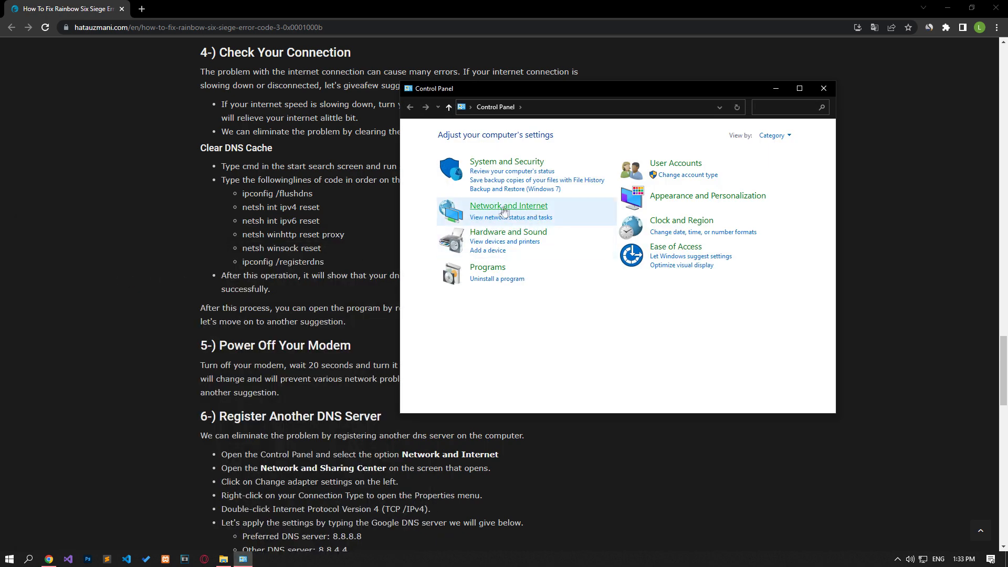
left_click(508, 205)
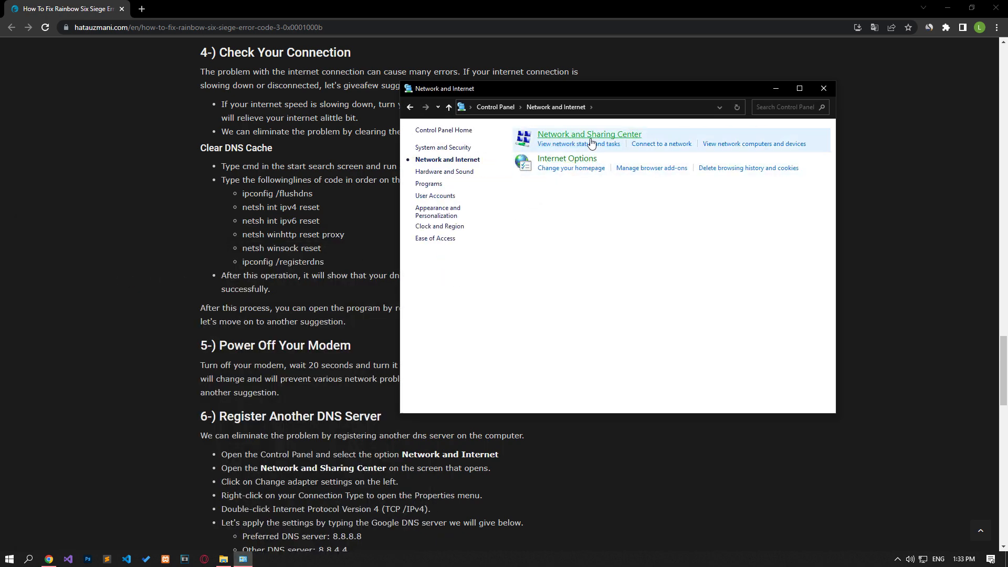
left_click(588, 133)
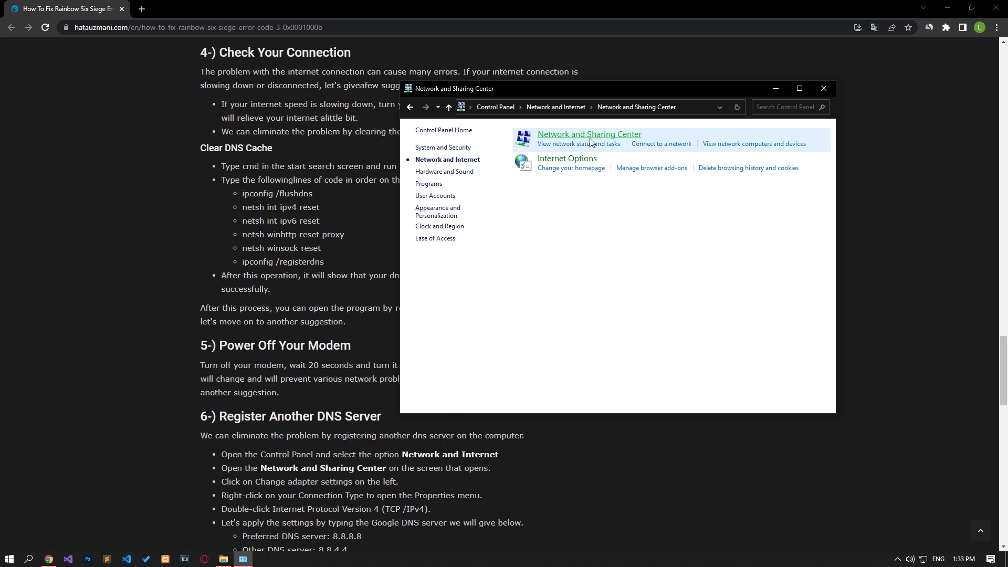
left_click(589, 133)
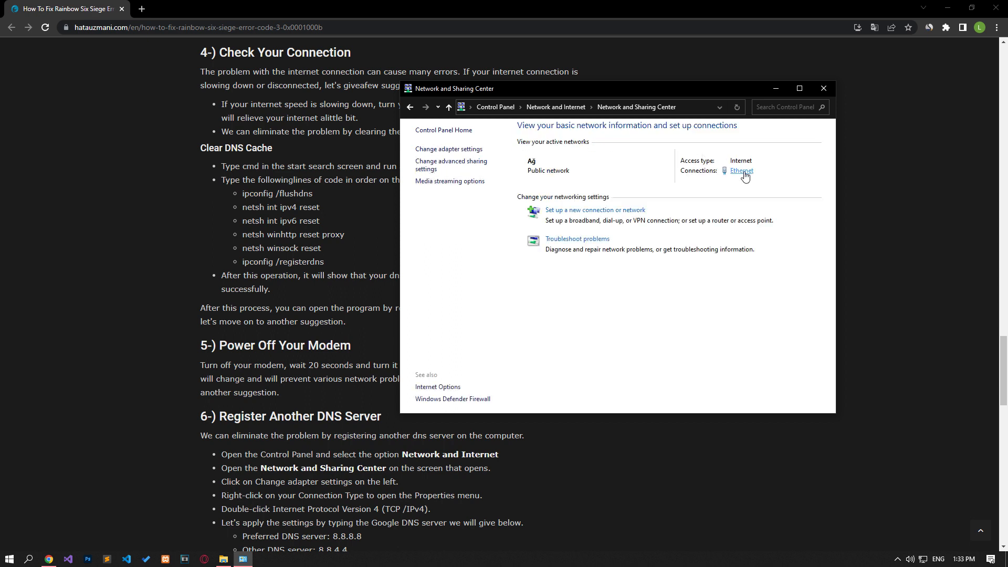
left_click(740, 170)
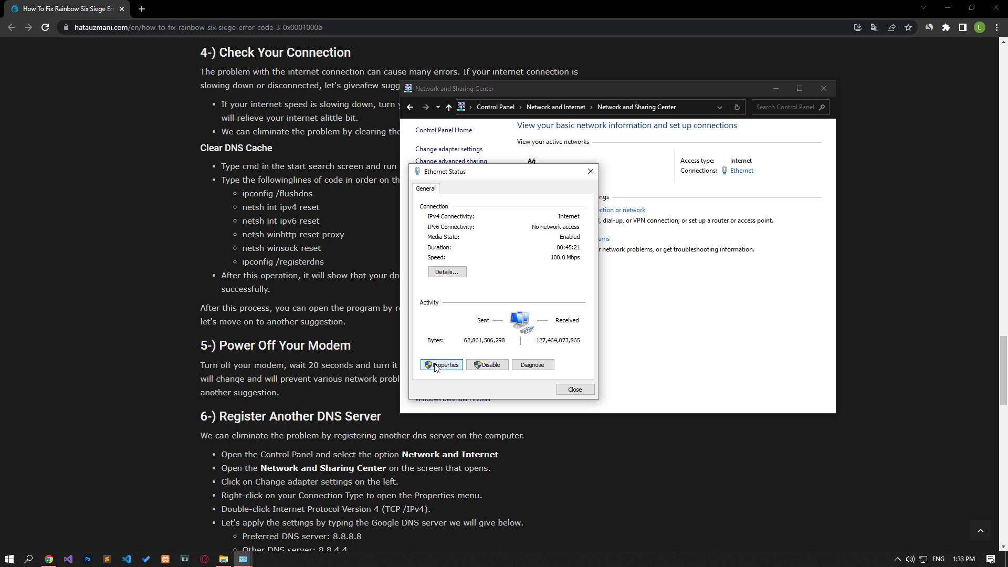
left_click(441, 365)
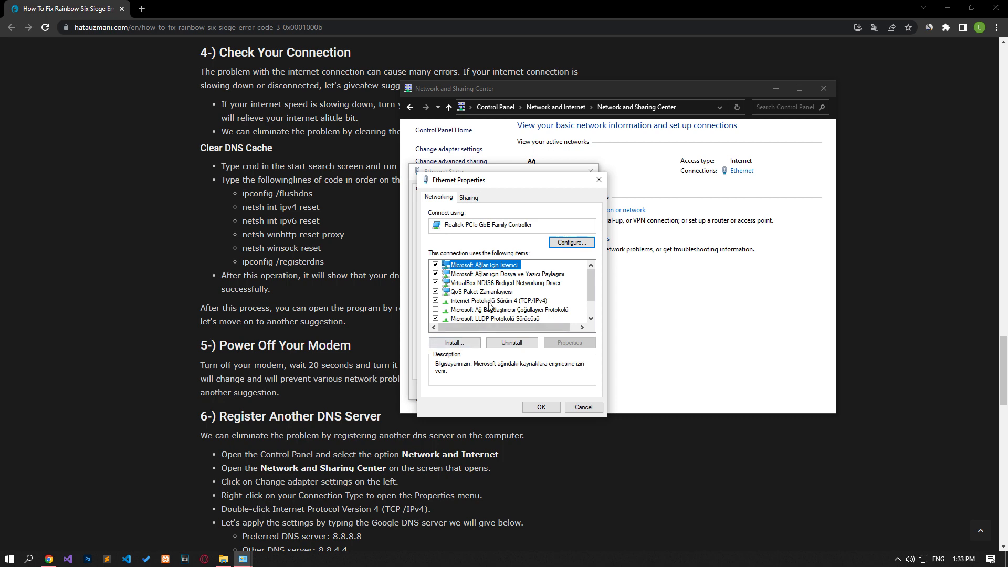
double_click(497, 301)
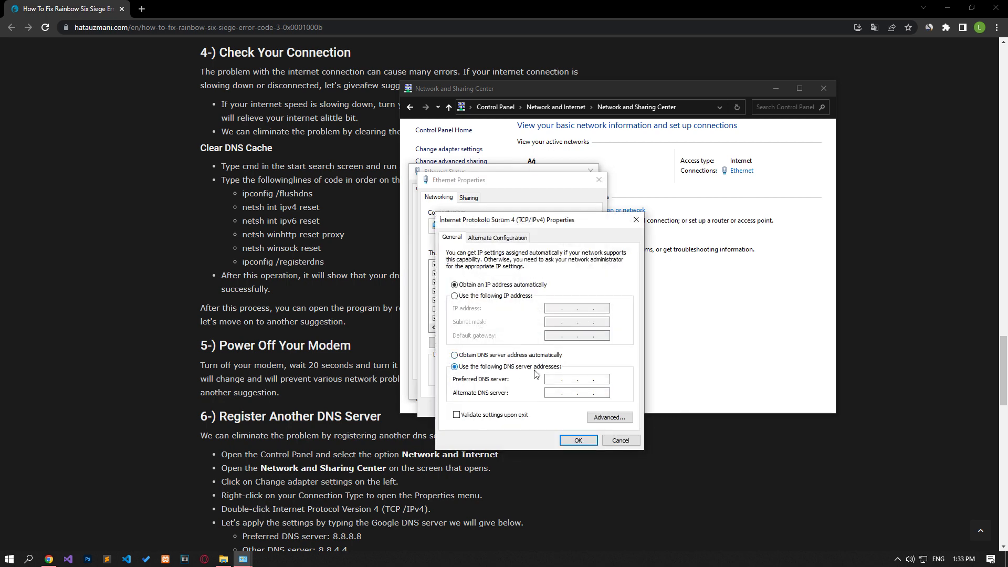
- Set the DNS servers to 8.8.8.8 preferred and 8.8.4.4 alternate and confirm
type("8.8.8.8")
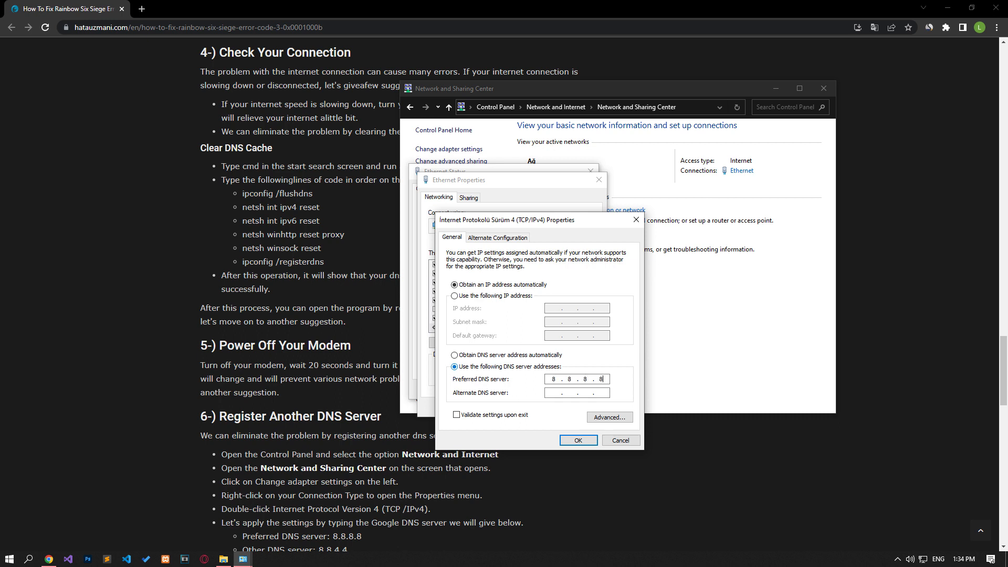
type("8.8.4.4")
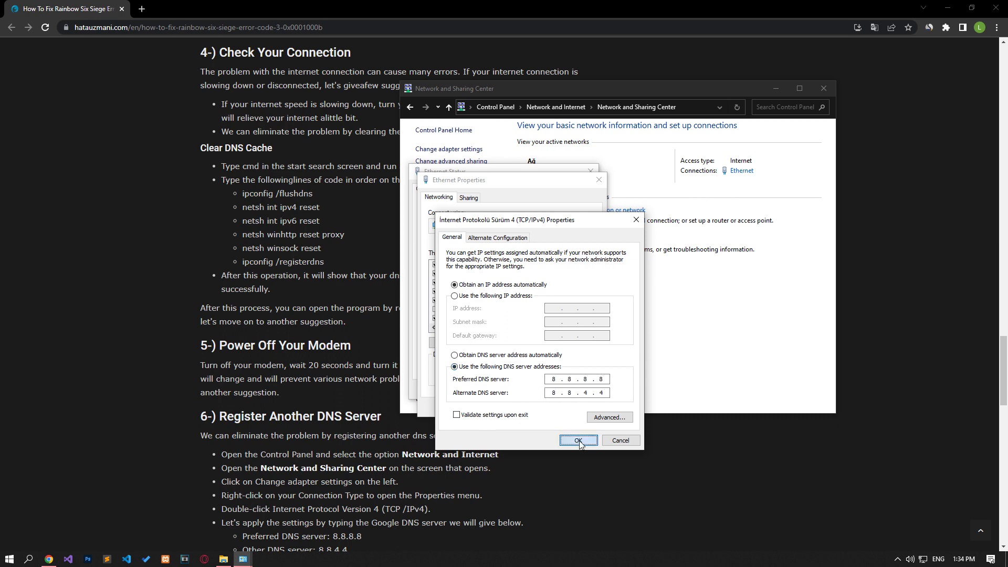
left_click(576, 440)
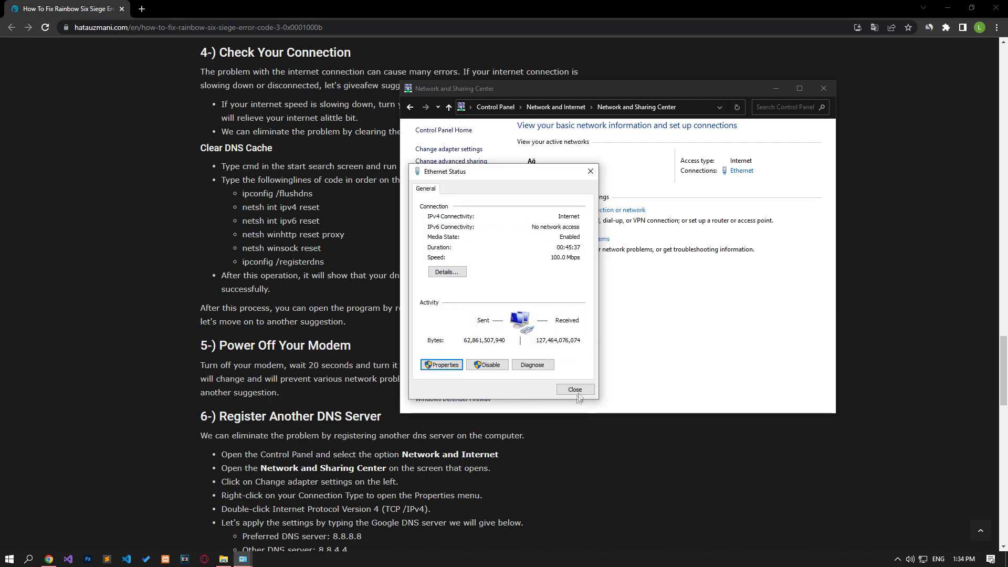
- Turn off Internet Protocol Version 6 for the Ethernet connection and close the network windows
left_click(574, 390)
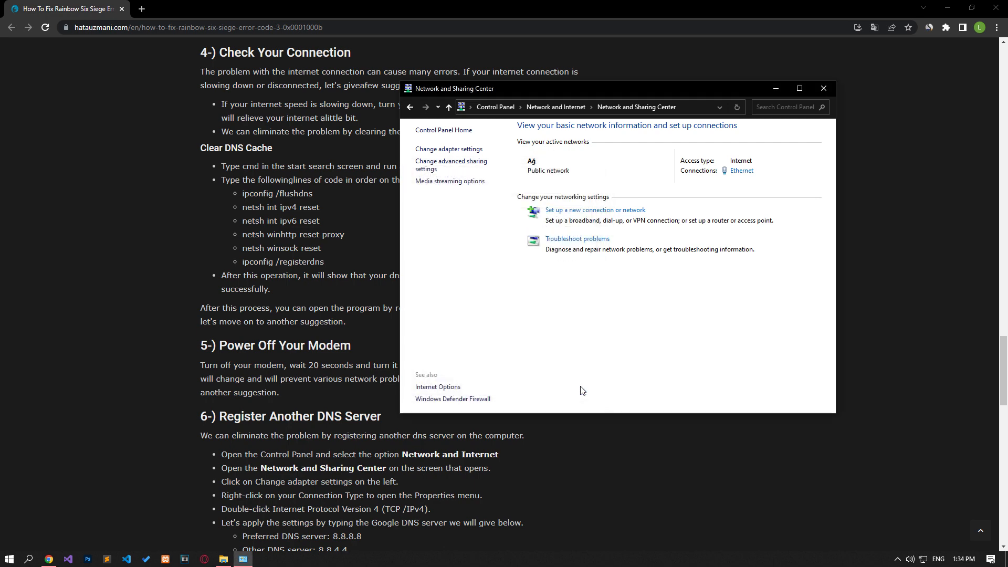
mouse_move(740, 171)
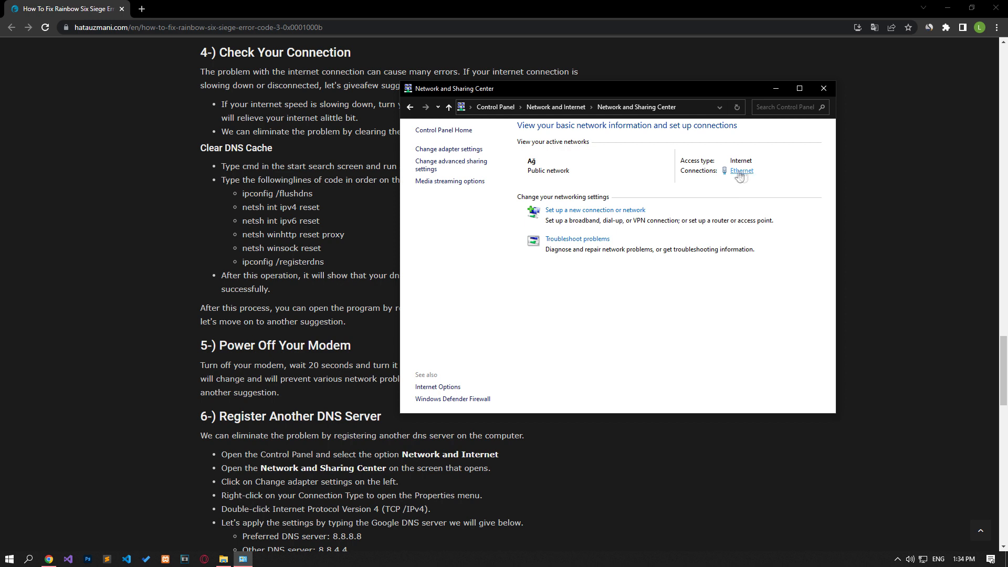
left_click(740, 171)
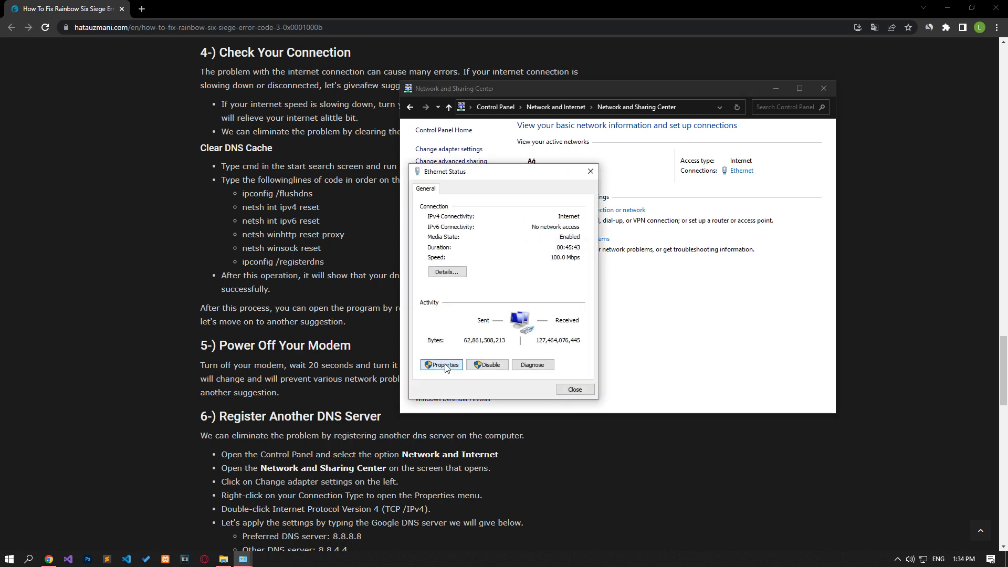
left_click(442, 364)
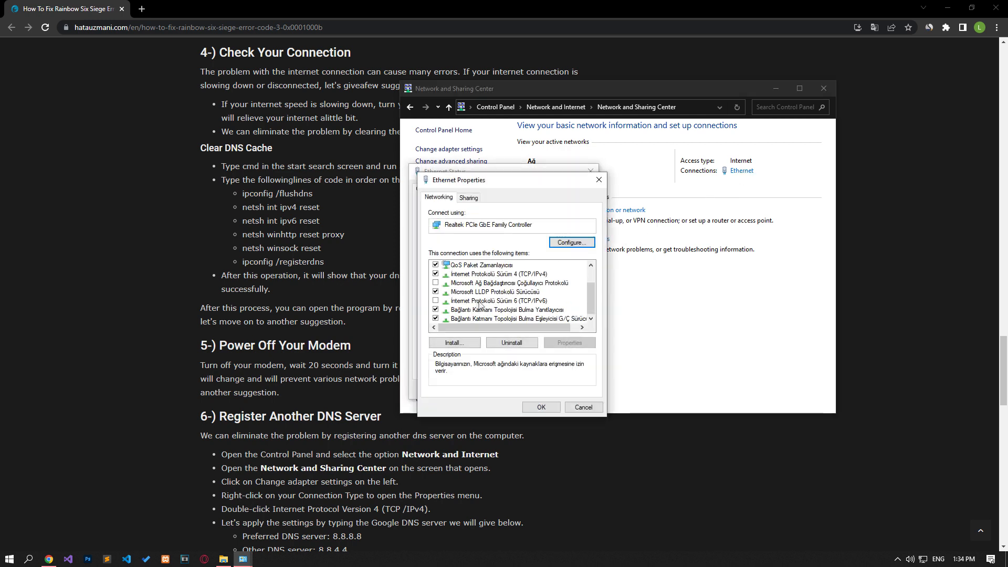
left_click(494, 301)
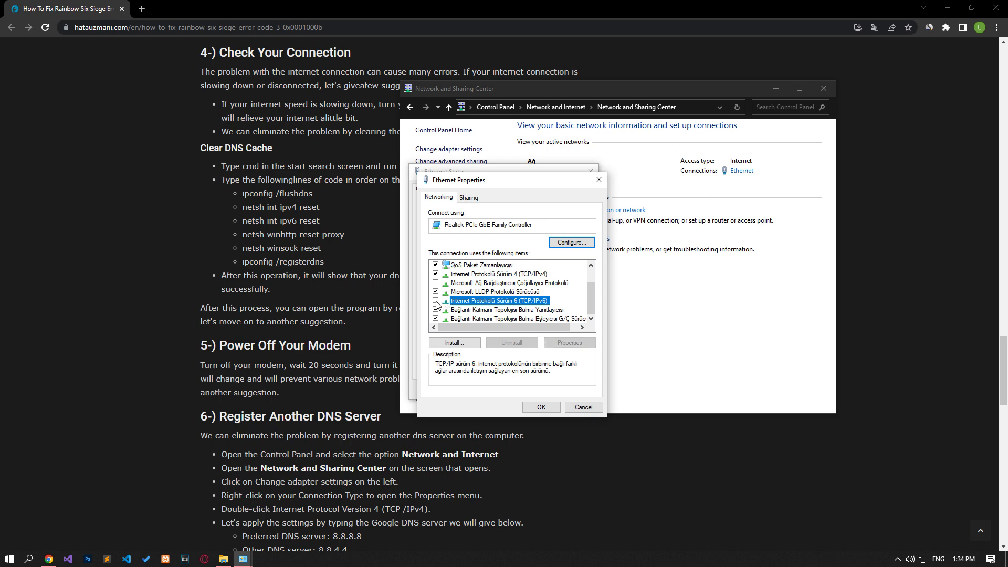
left_click(583, 407)
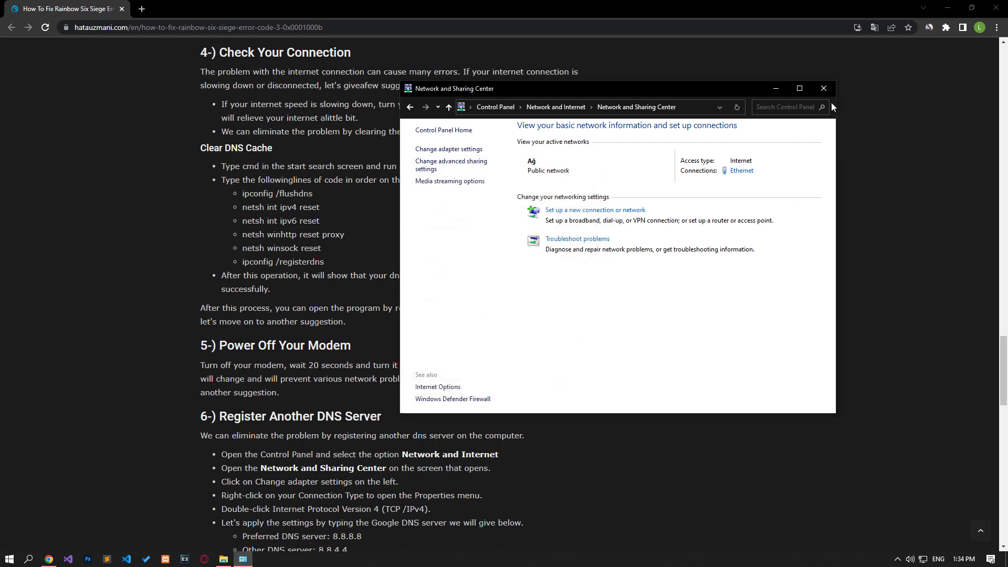
mouse_move(823, 88)
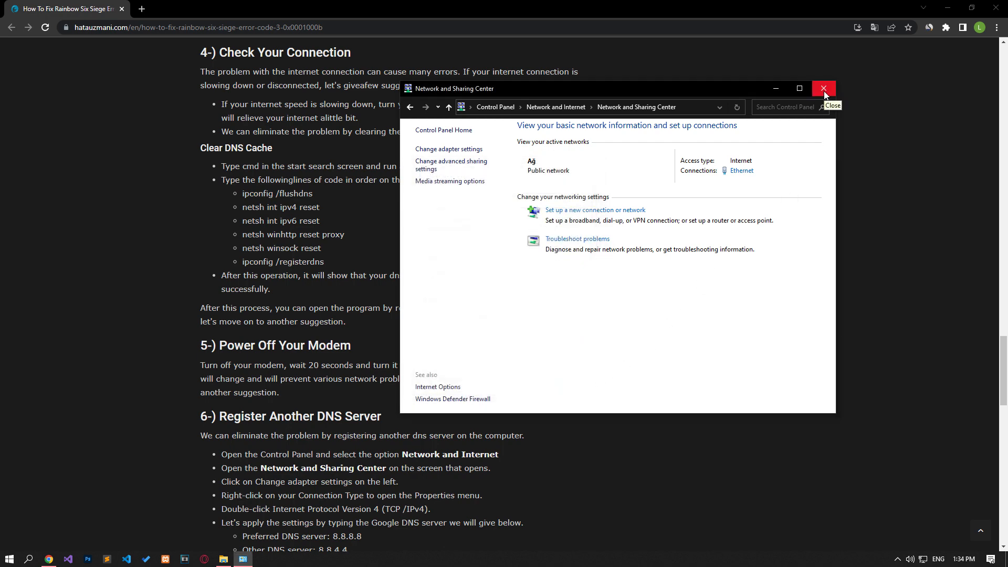
left_click(823, 88)
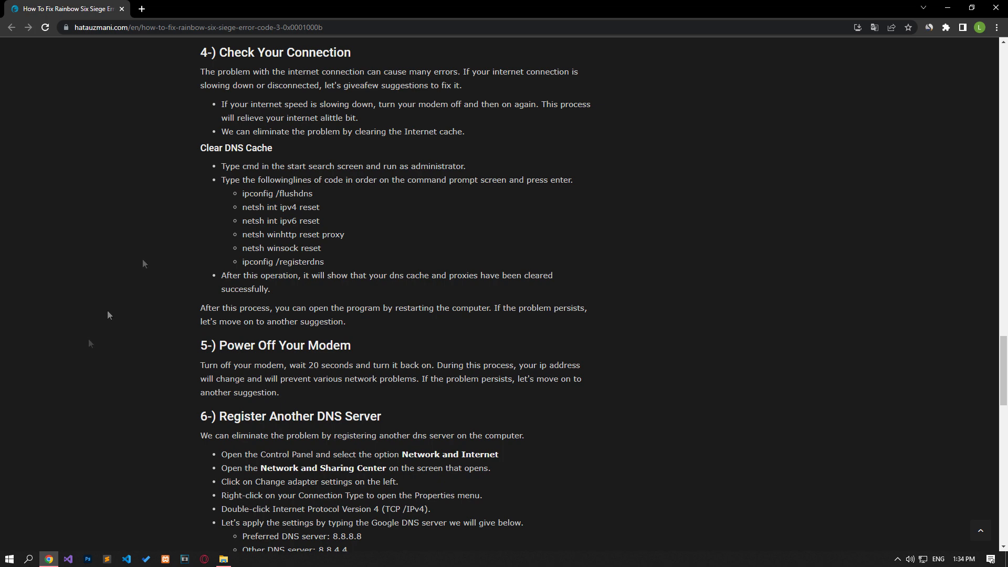
- Launch Command Prompt as administrator via Start search for 'cmd', then return to Start
type("cmd")
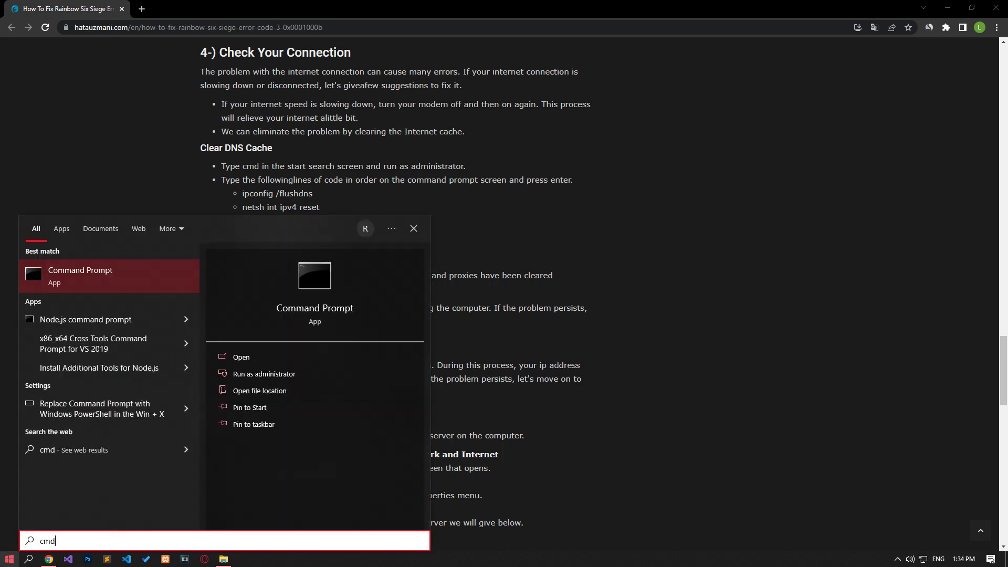
mouse_move(287, 376)
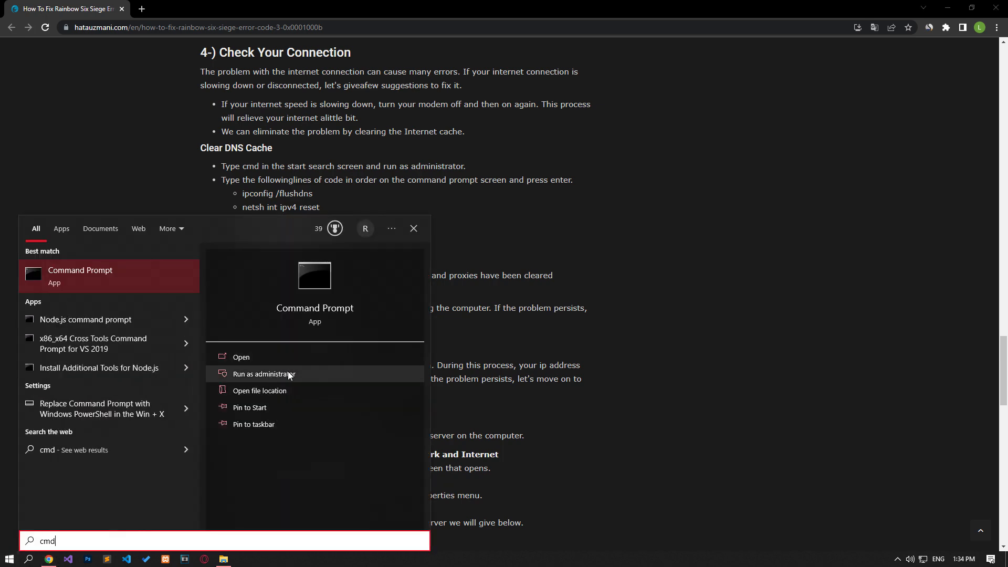
left_click(264, 374)
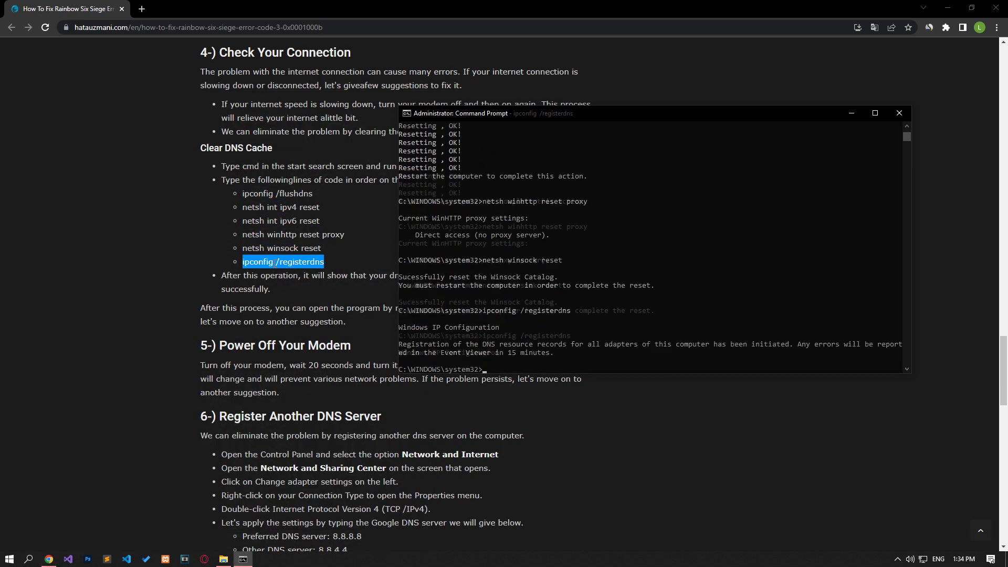
left_click(9, 558)
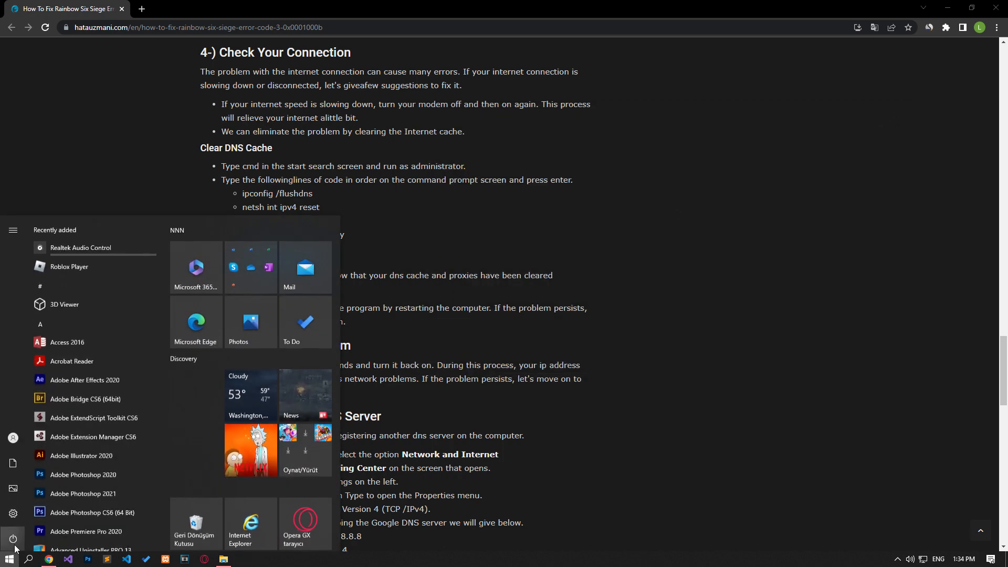
- Restart the computer from Start > Power, then reach the folder holding the Ubisoft Connect shortcut
left_click(13, 539)
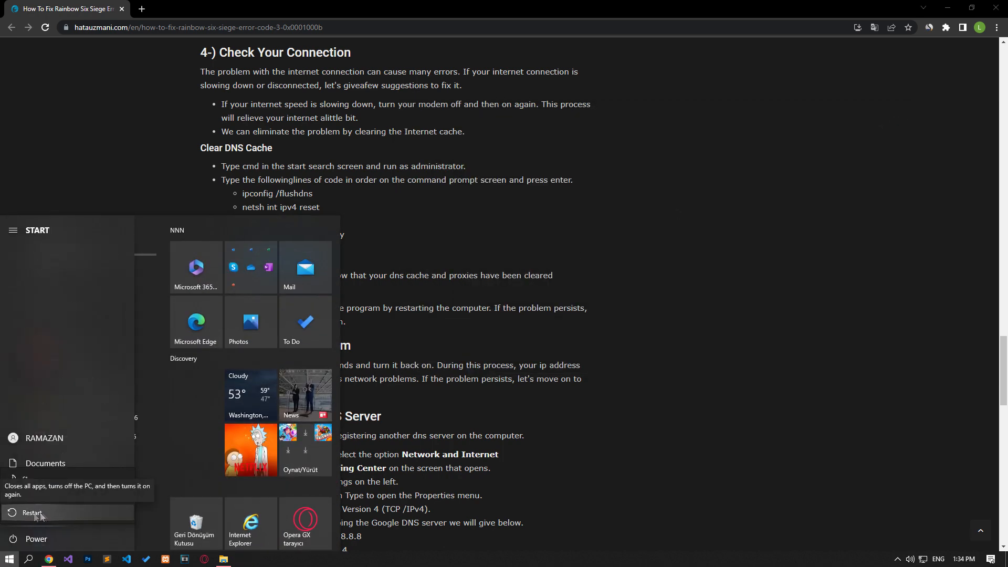
left_click(12, 230)
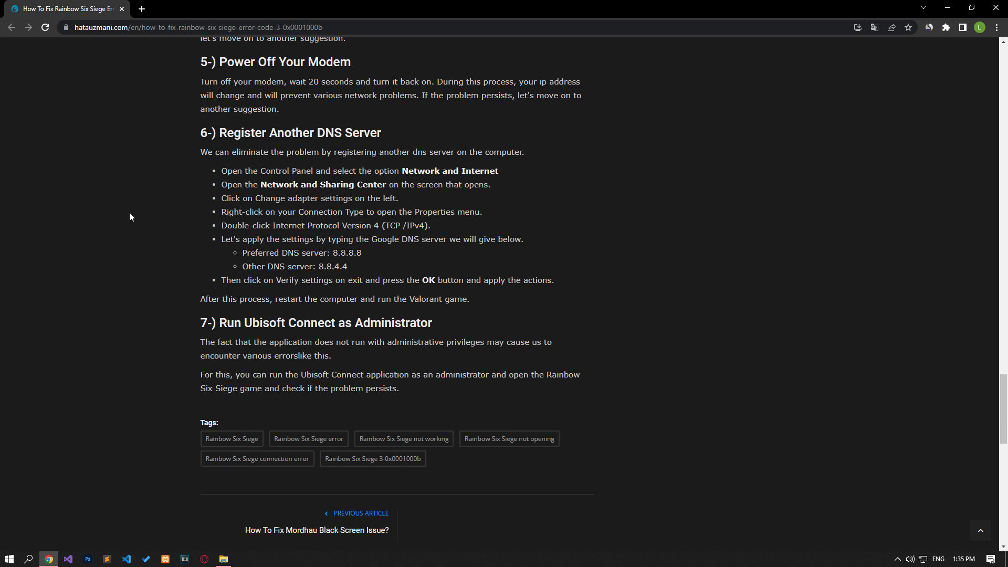
mouse_move(214, 546)
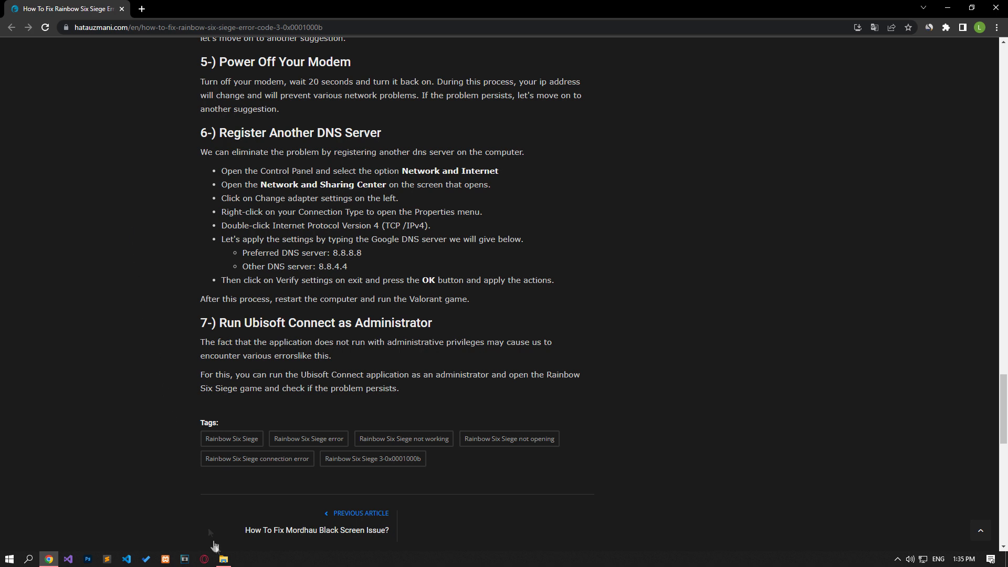
left_click(223, 558)
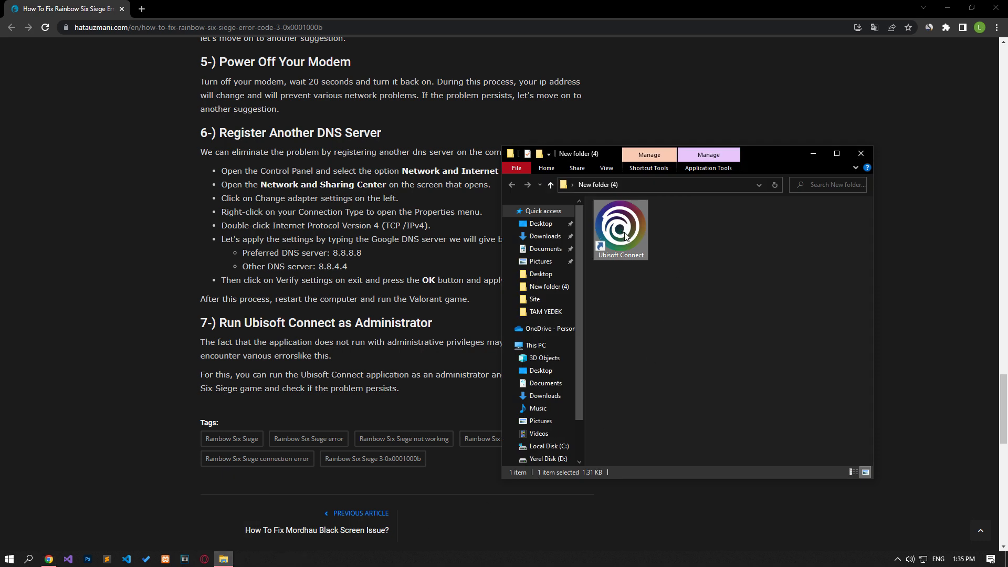
- Show the context options for the Ubisoft Connect shortcut, including Run as administrator
right_click(619, 228)
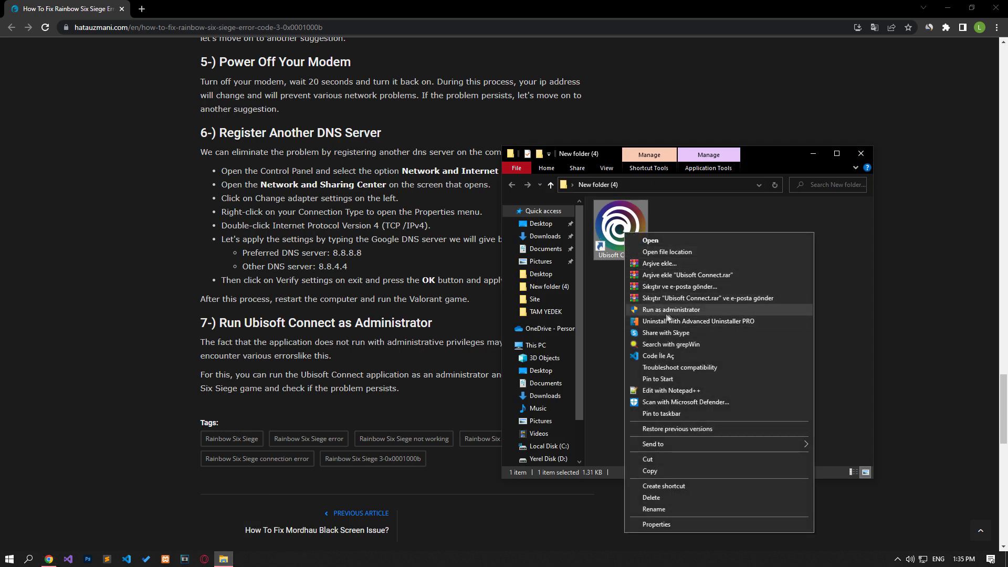